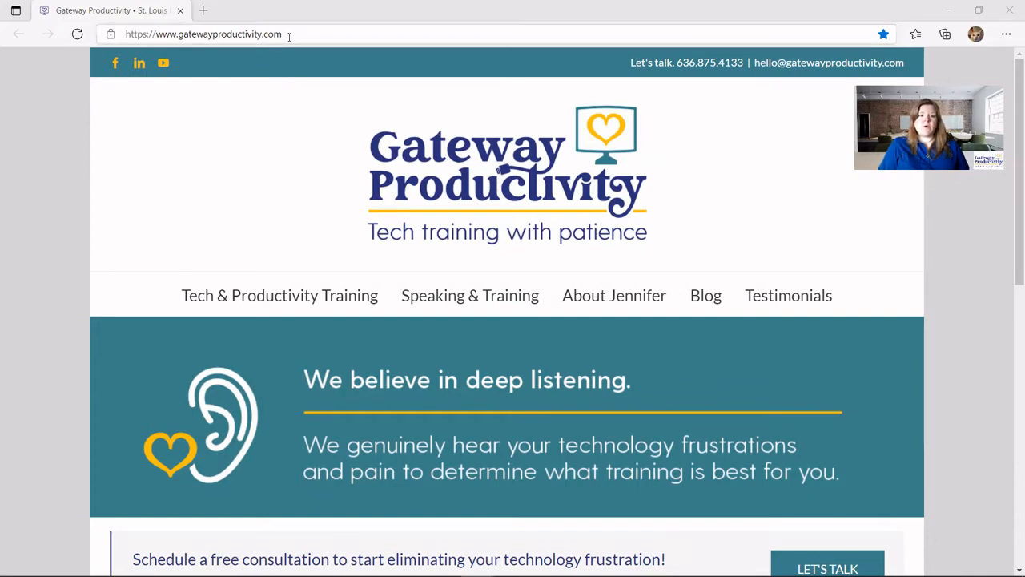
Enter asana in the address bar to load the Asana homepage.
{"action": "type", "text": "asana.com"}
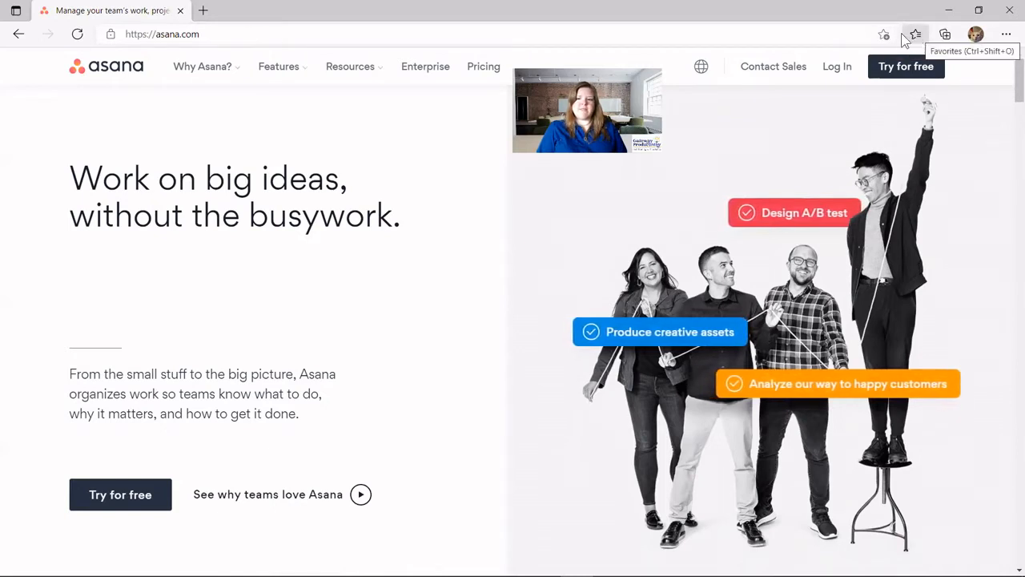
{"action": "mouse_move", "coordinate": [883, 34]}
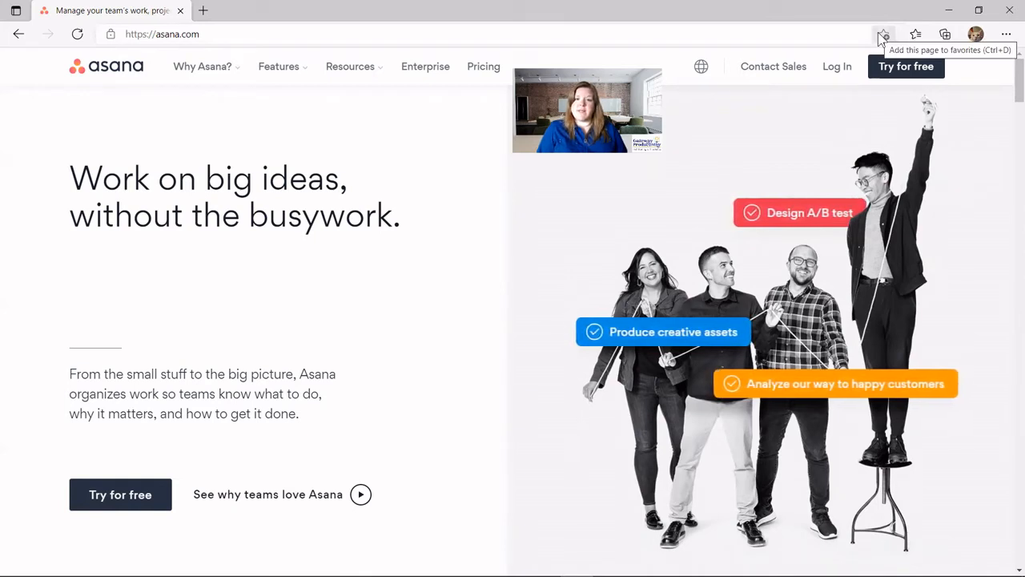
Favorite the Asana page as 'Asana' in the Favorites bar folder.
{"action": "left_click", "coordinate": [884, 33]}
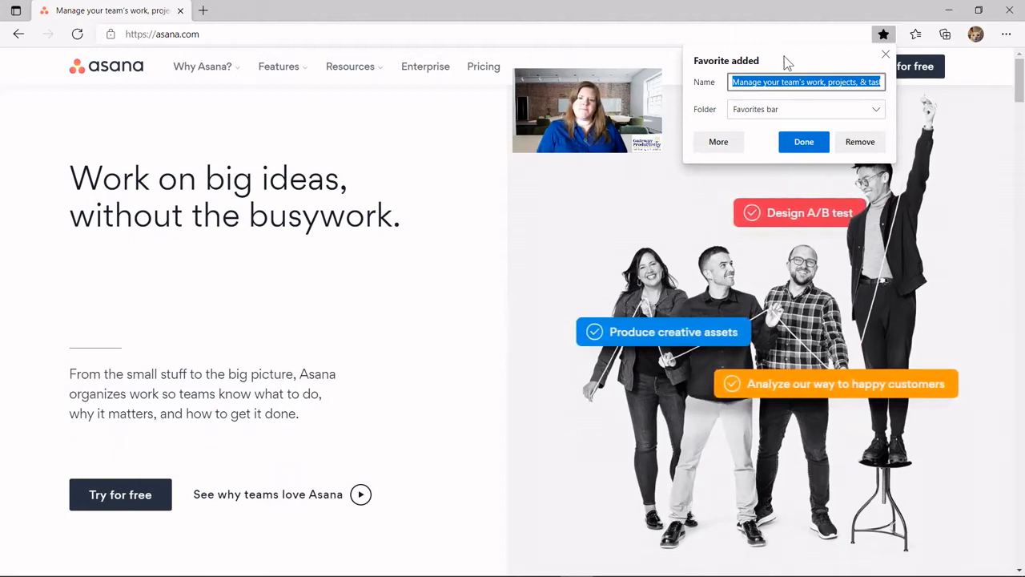
{"action": "mouse_move", "coordinate": [860, 91]}
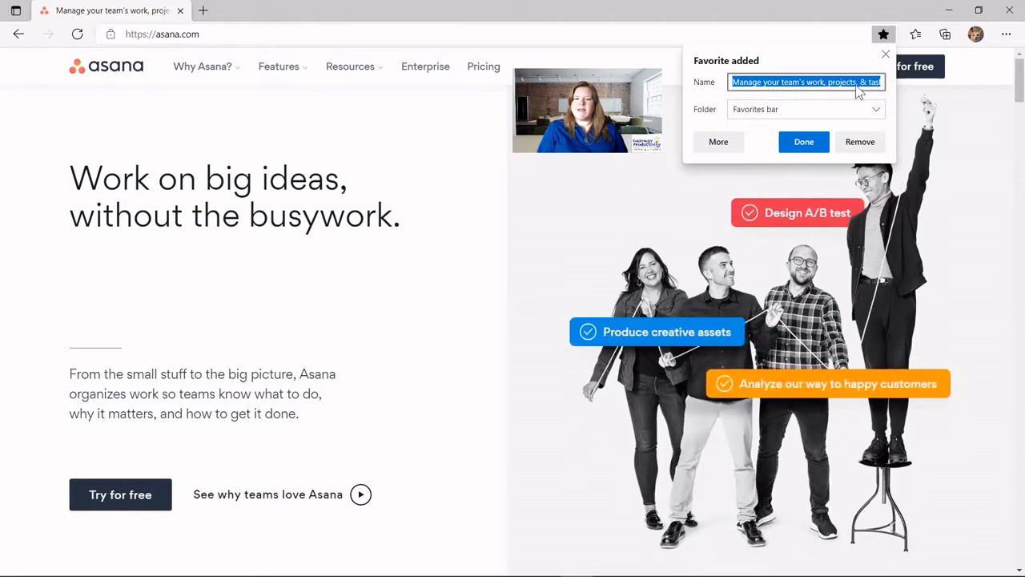
{"action": "type", "text": "A"}
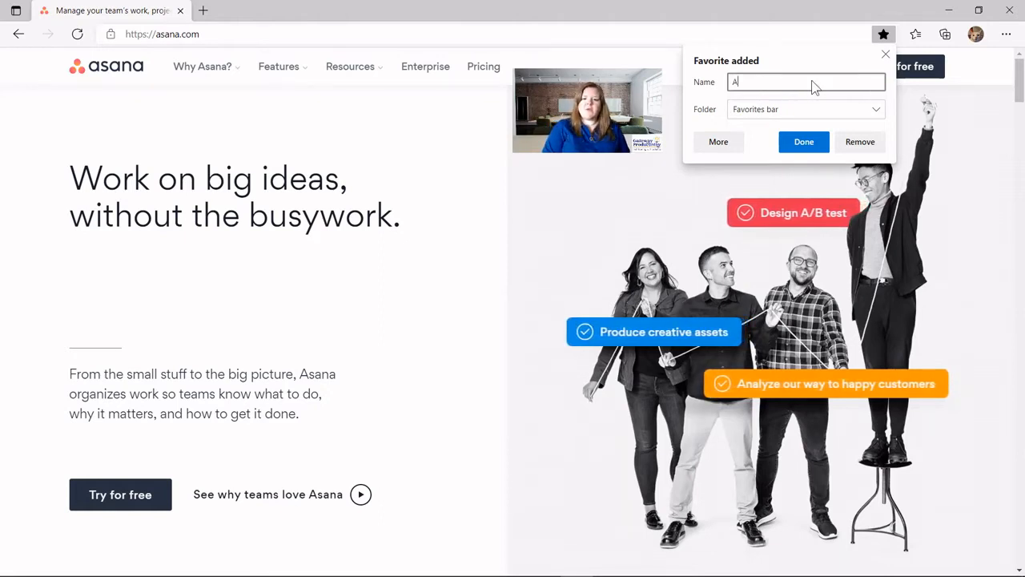
{"action": "type", "text": "sana"}
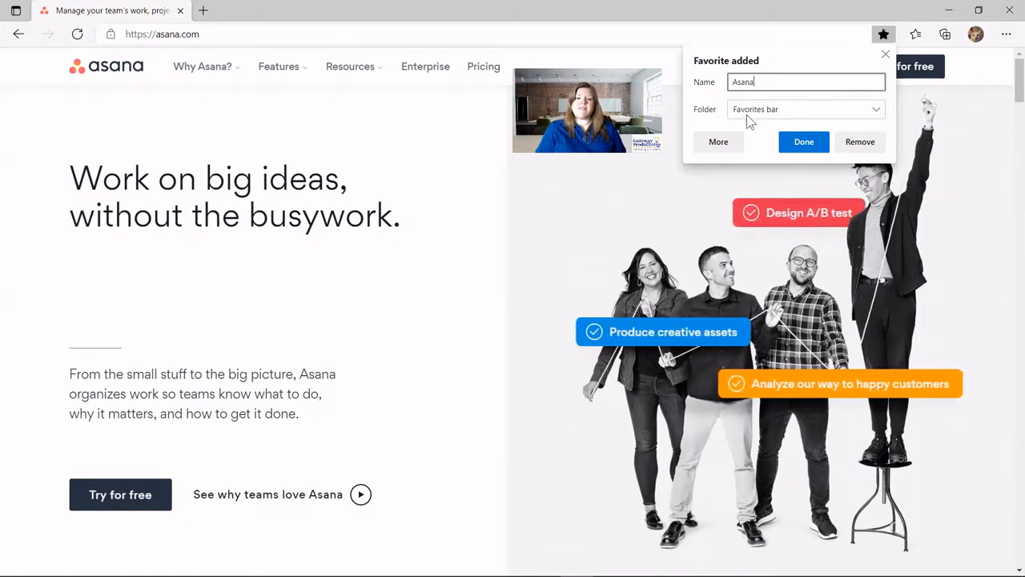
{"action": "left_click", "coordinate": [805, 109]}
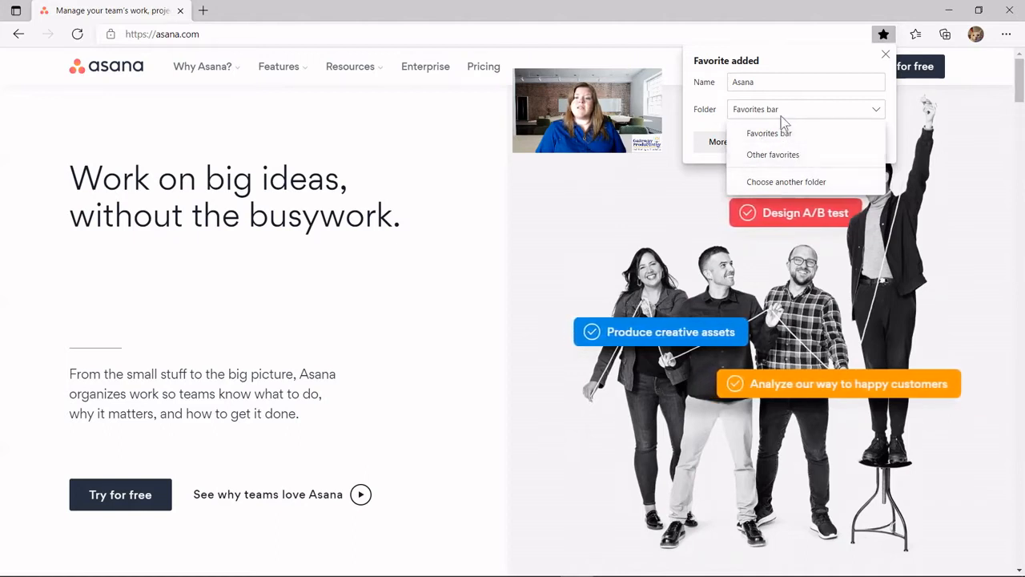
{"action": "left_click", "coordinate": [768, 133]}
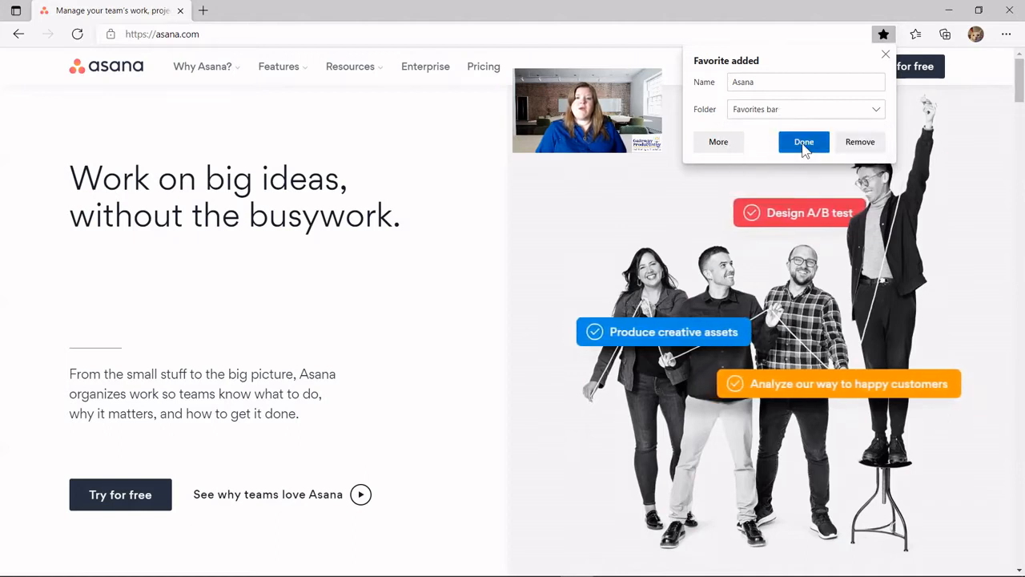
{"action": "left_click", "coordinate": [803, 142]}
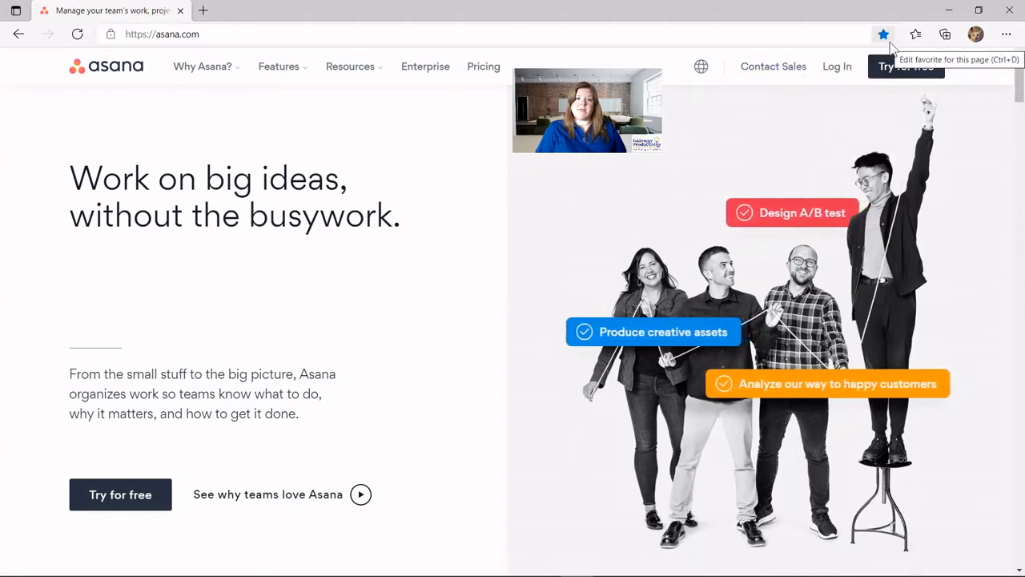
{"action": "mouse_move", "coordinate": [761, 29]}
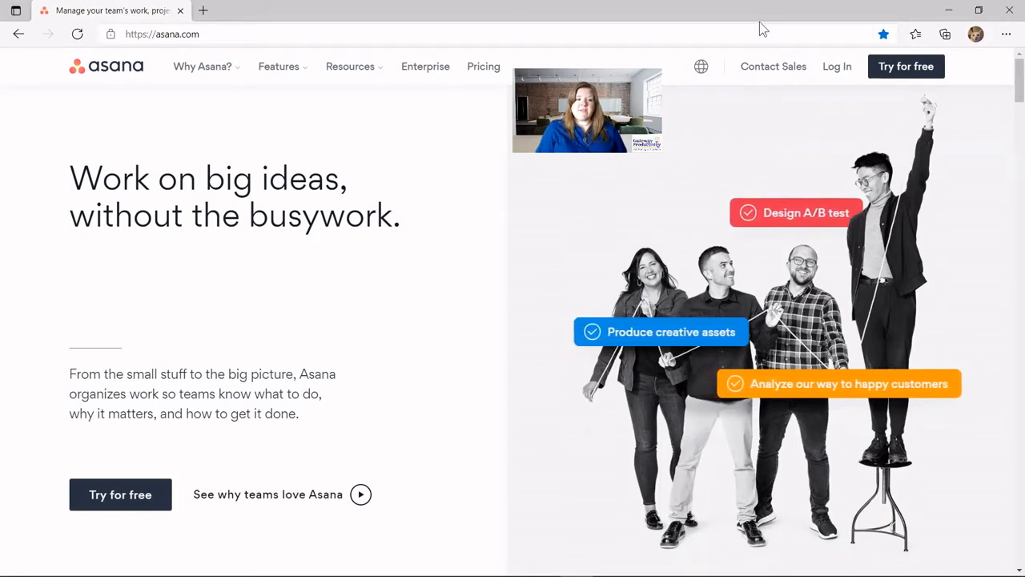
{"action": "mouse_move", "coordinate": [423, 150]}
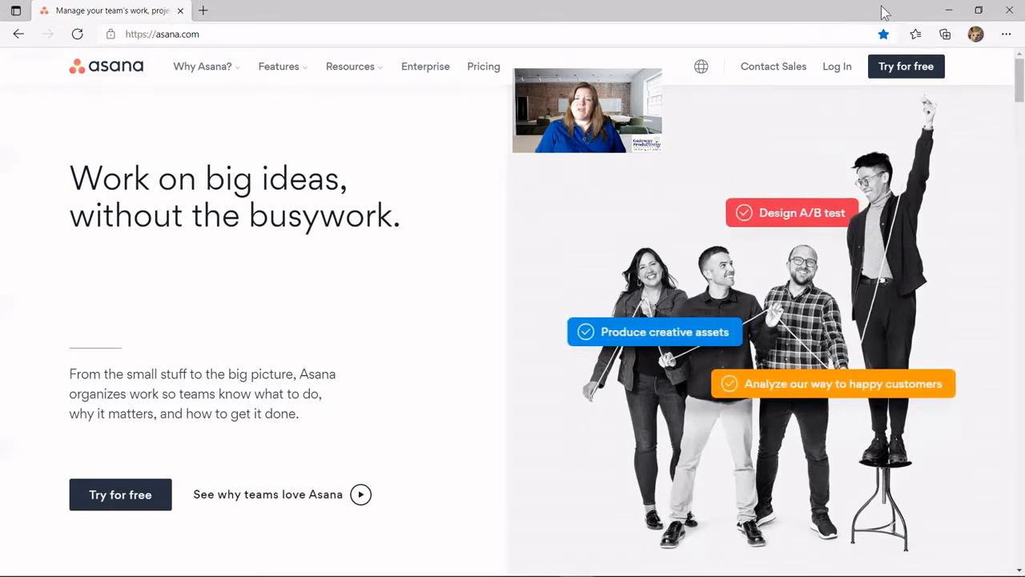
{"action": "mouse_move", "coordinate": [915, 33]}
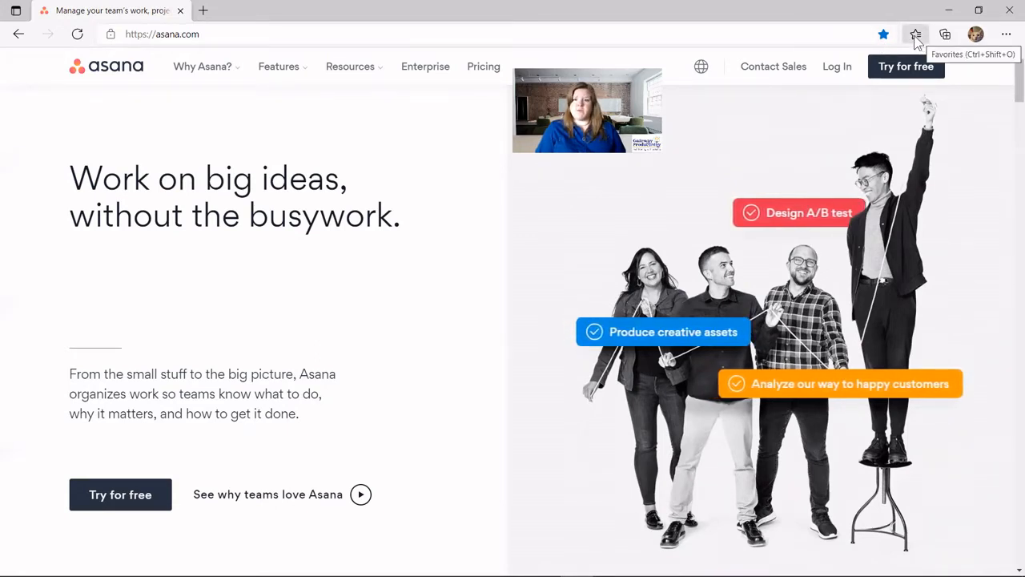
Show the Favorites panel listing Asana, Gateway Productivity and New tab.
{"action": "left_click", "coordinate": [916, 33]}
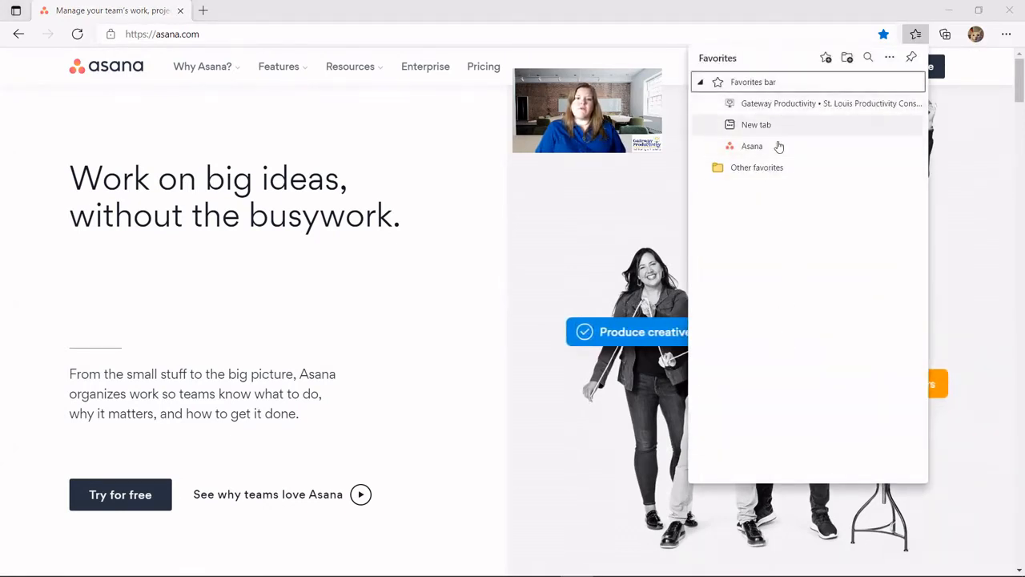
{"action": "mouse_move", "coordinate": [817, 277]}
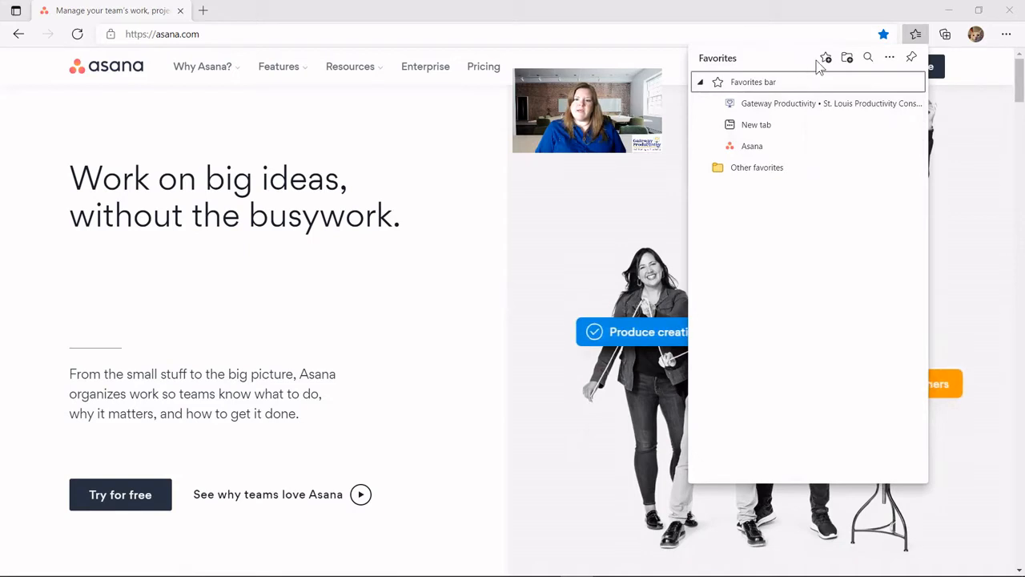
{"action": "mouse_move", "coordinate": [825, 57]}
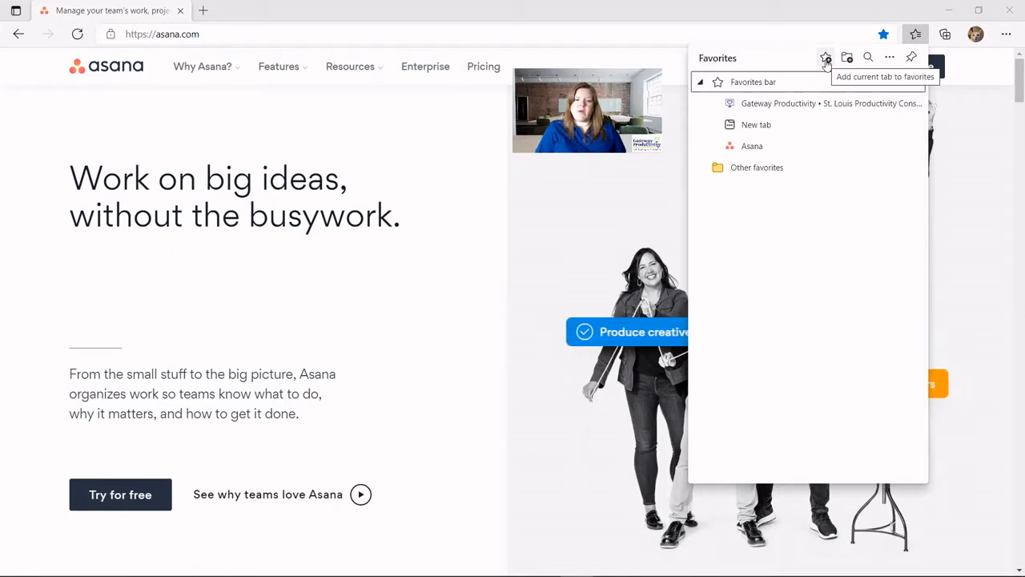
{"action": "mouse_move", "coordinate": [848, 57]}
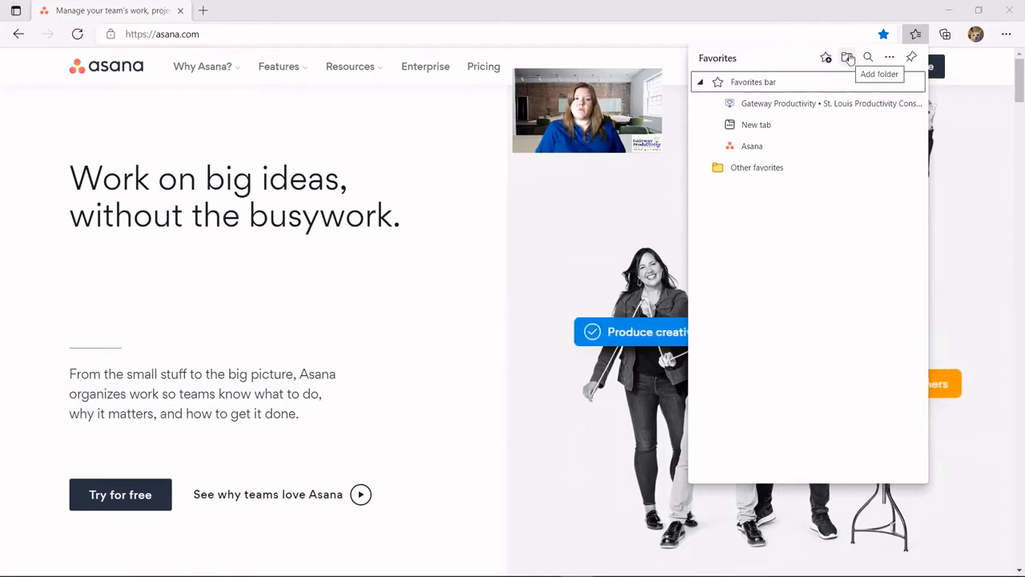
{"action": "mouse_move", "coordinate": [868, 57]}
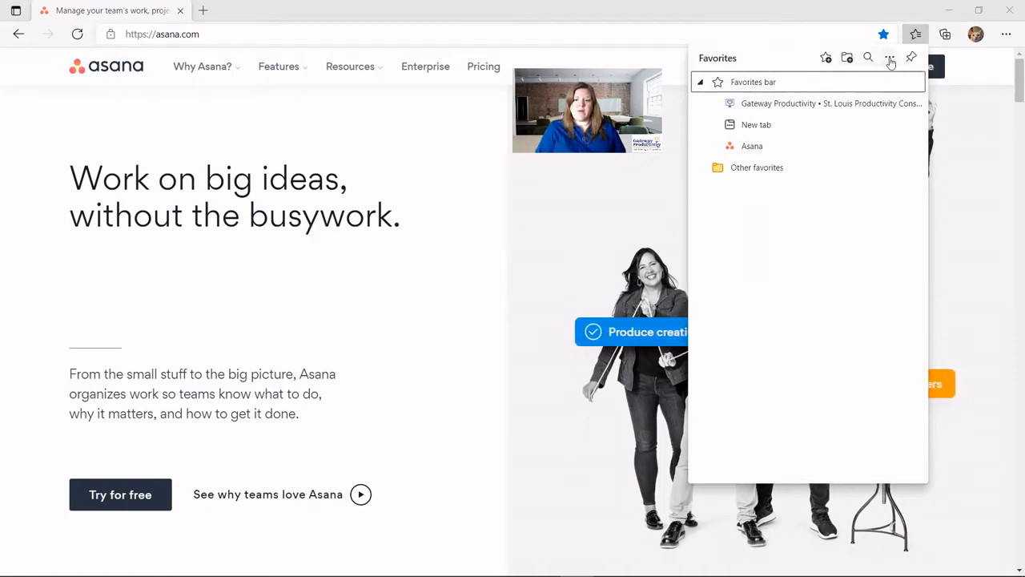
{"action": "mouse_move", "coordinate": [890, 57]}
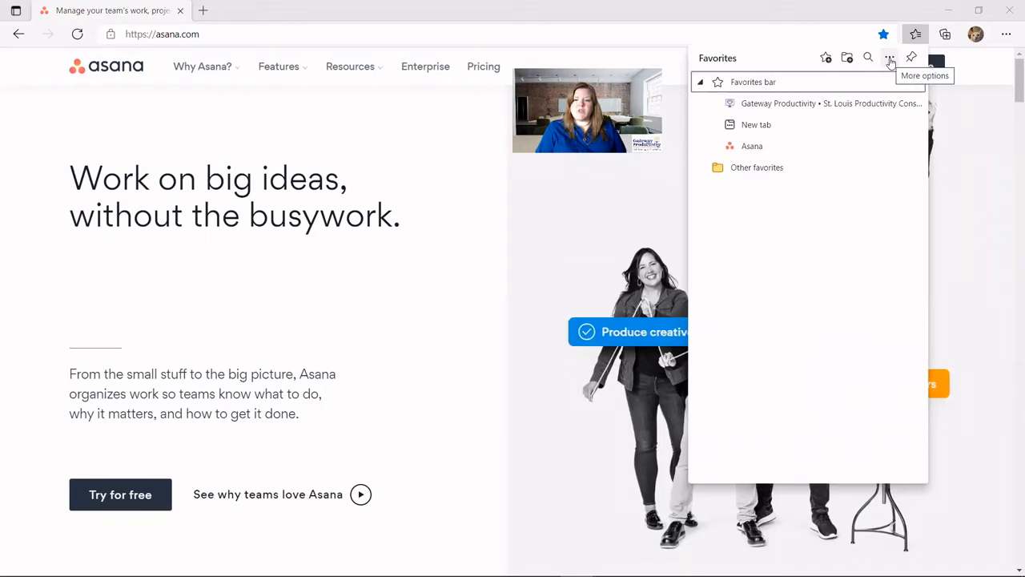
Open the favorites More options menu with import, export and duplicate-removal actions.
{"action": "left_click", "coordinate": [890, 58]}
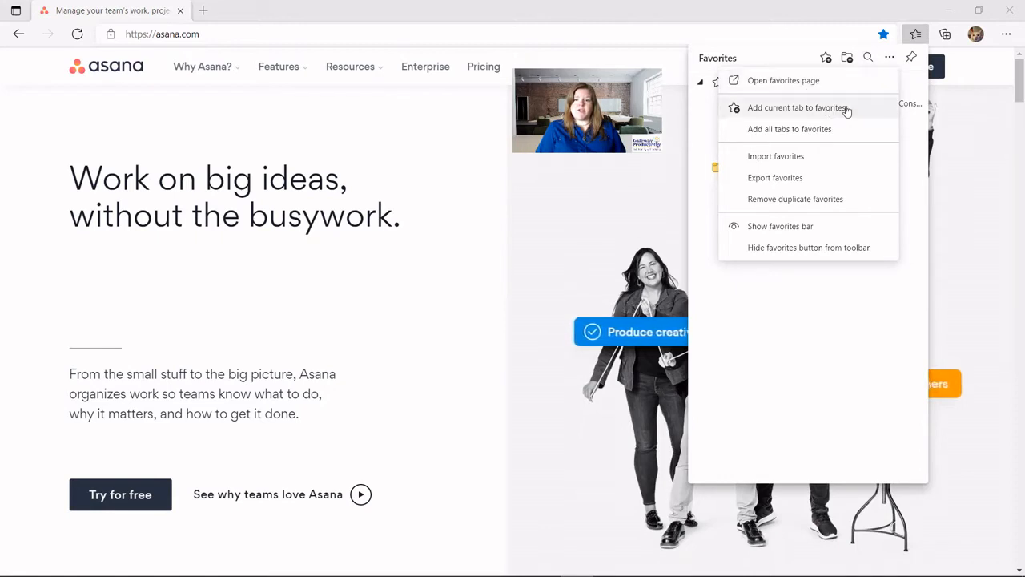
{"action": "mouse_move", "coordinate": [789, 114]}
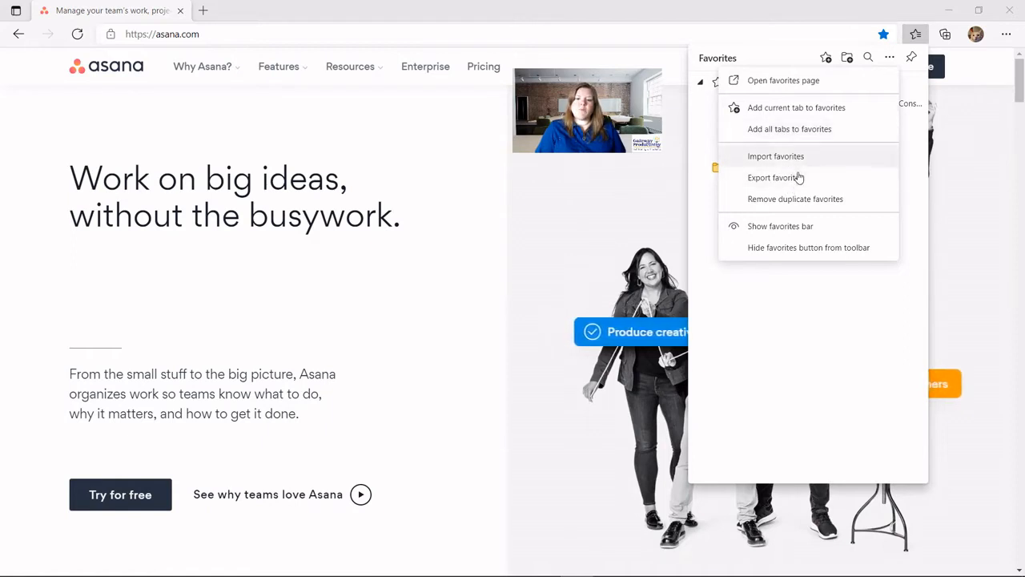
{"action": "mouse_move", "coordinate": [803, 158]}
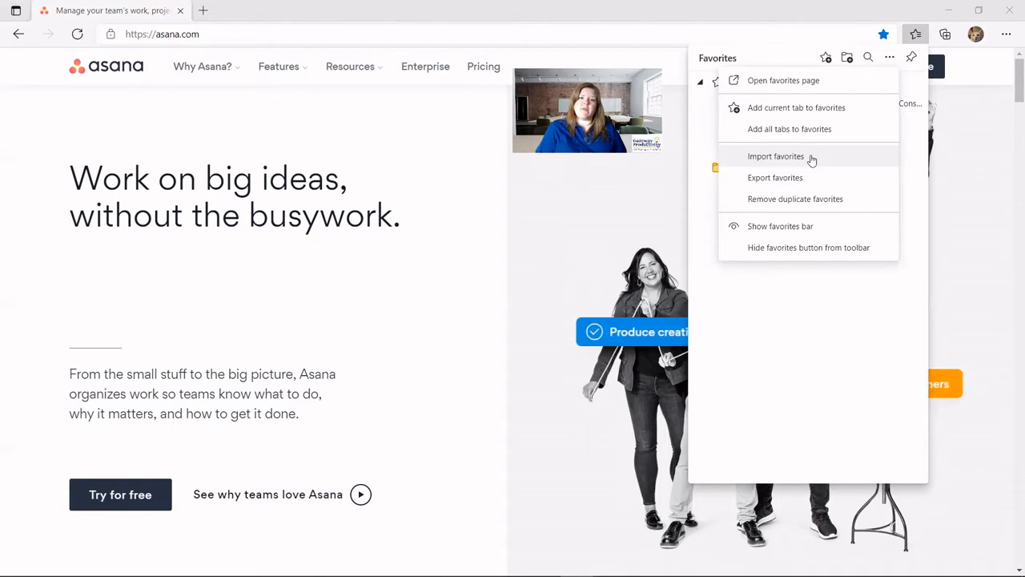
{"action": "mouse_move", "coordinate": [809, 178]}
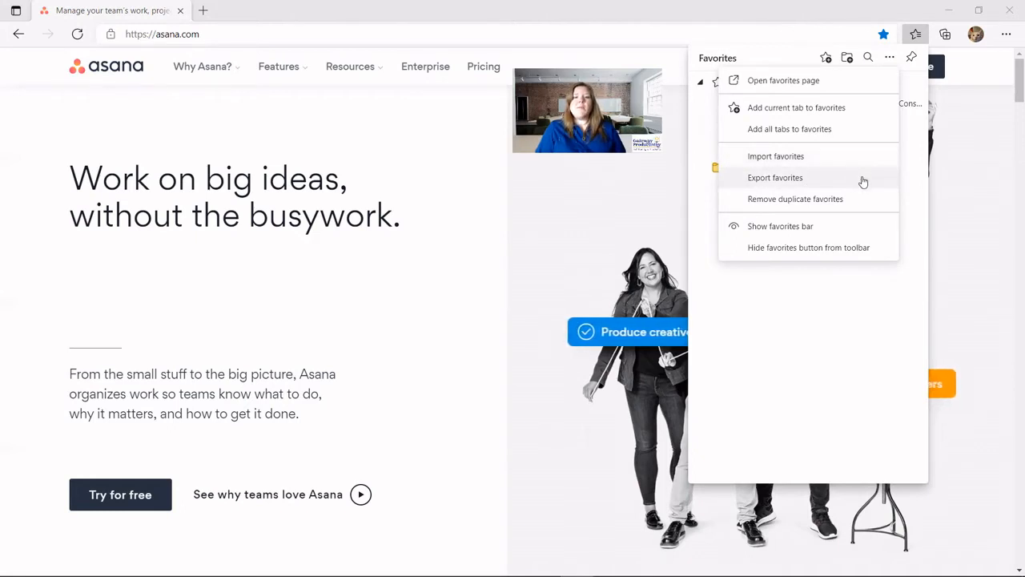
{"action": "mouse_move", "coordinate": [808, 203]}
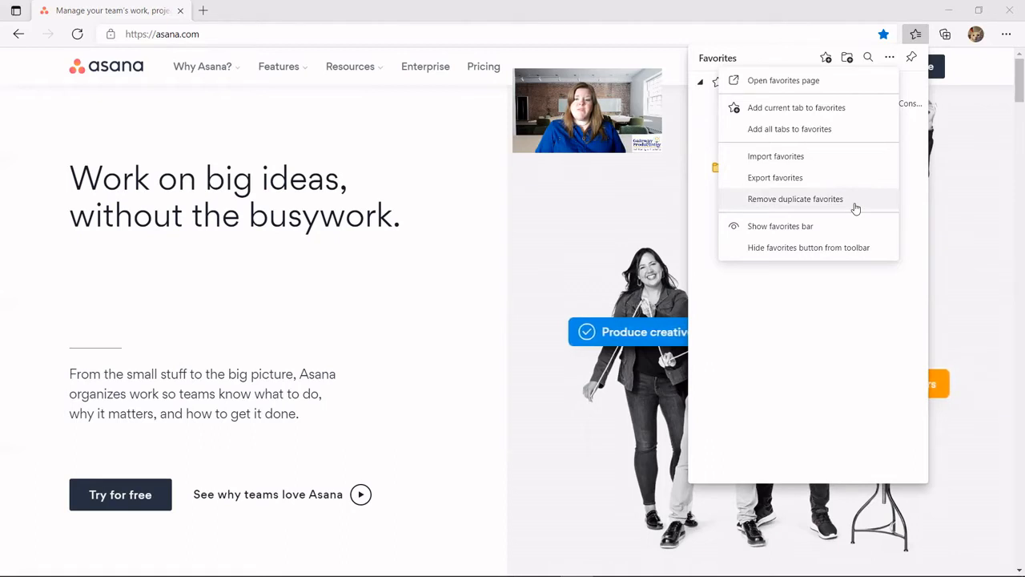
{"action": "mouse_move", "coordinate": [791, 232]}
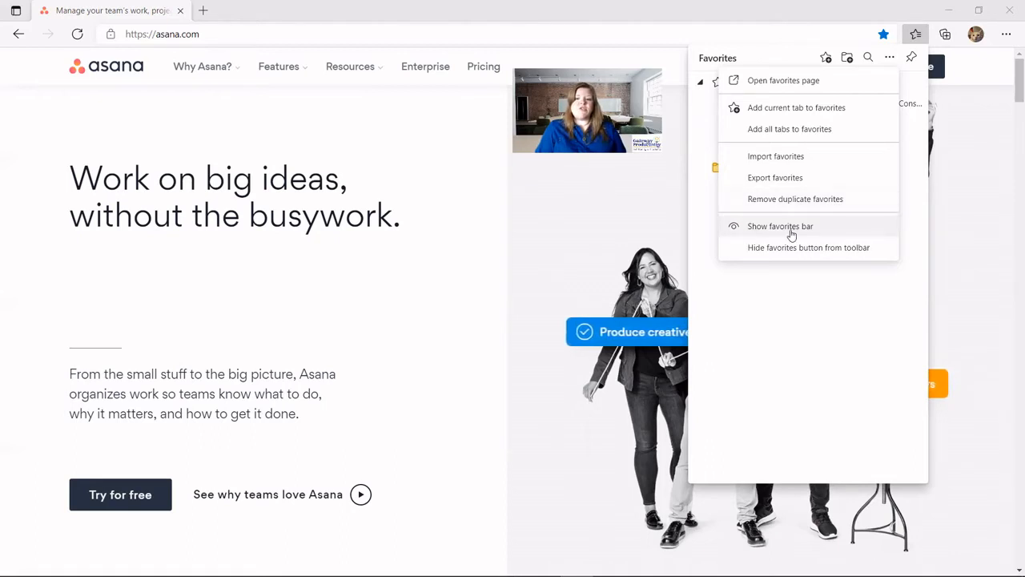
{"action": "mouse_move", "coordinate": [815, 231]}
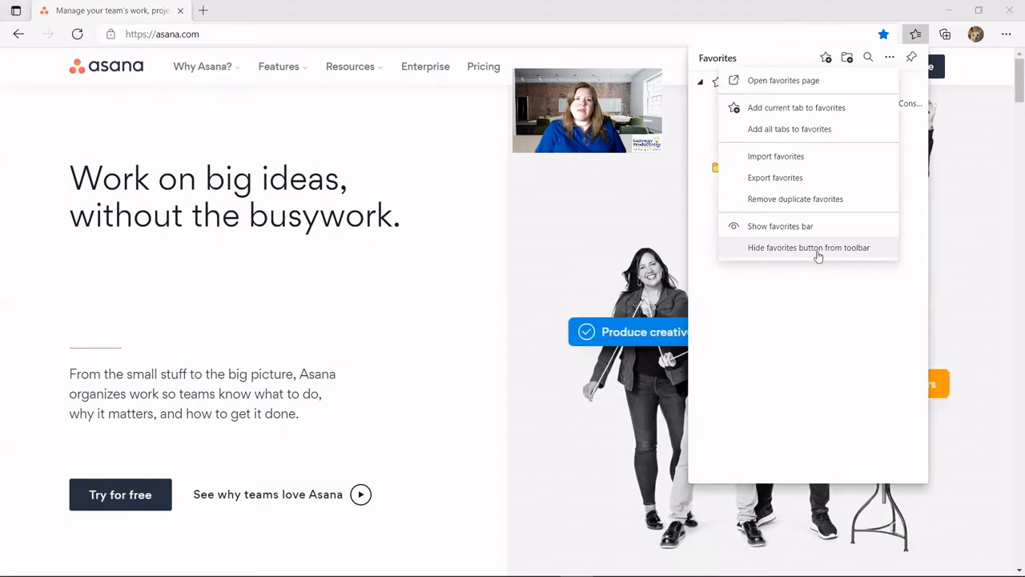
{"action": "mouse_move", "coordinate": [808, 242]}
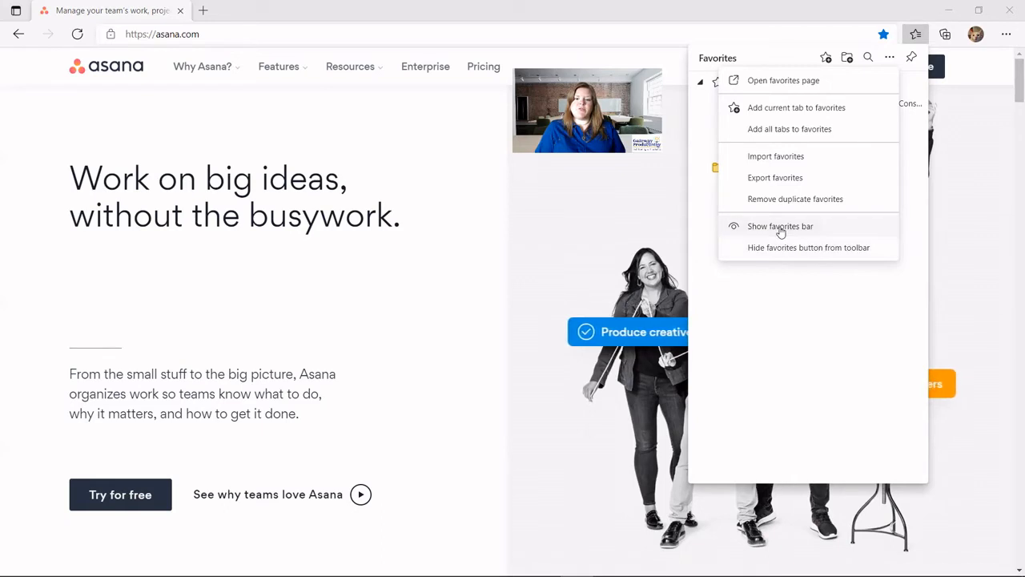
Set Show favorites bar to Always.
{"action": "left_click", "coordinate": [780, 225]}
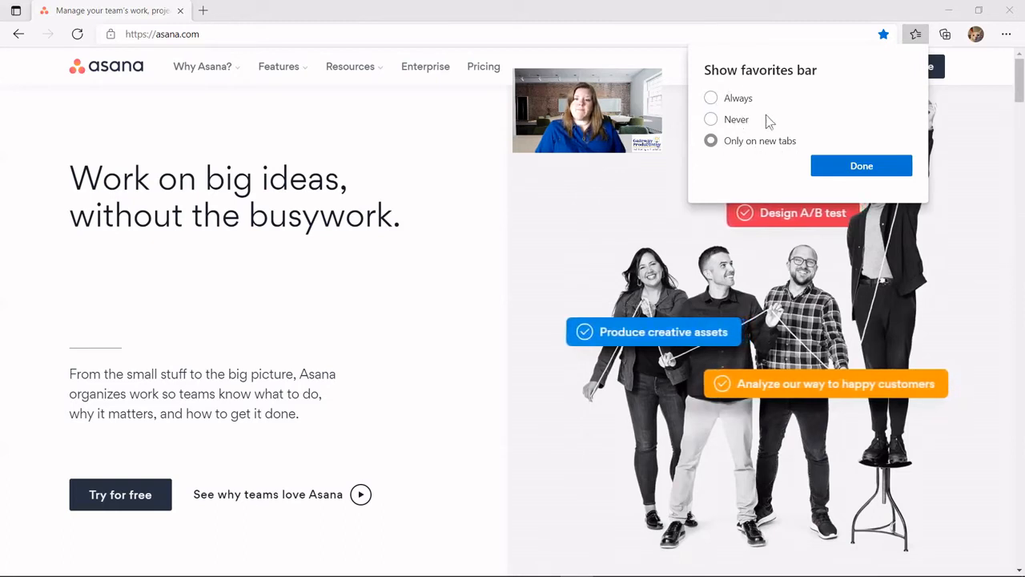
{"action": "left_click", "coordinate": [710, 97]}
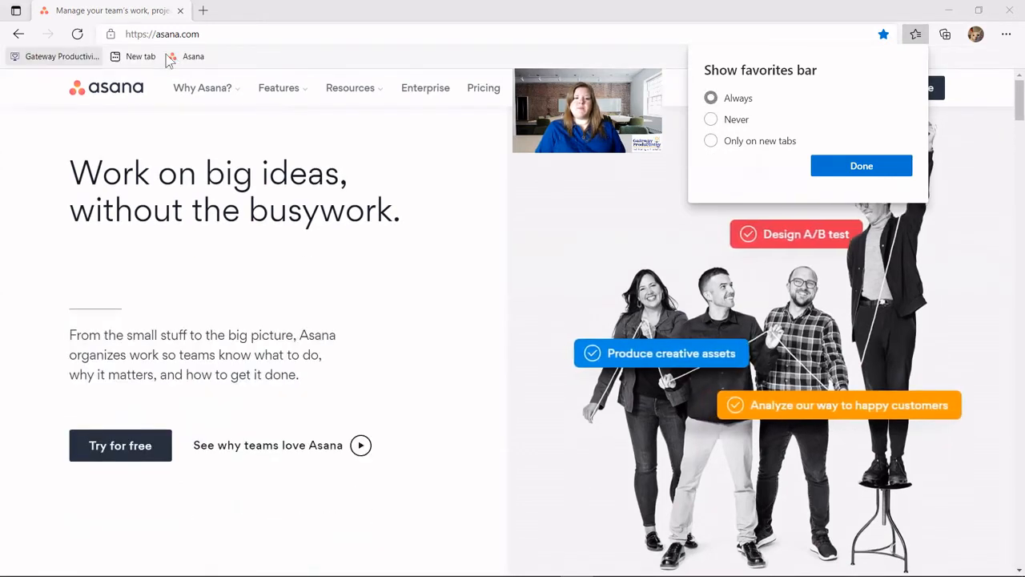
{"action": "mouse_move", "coordinate": [56, 56]}
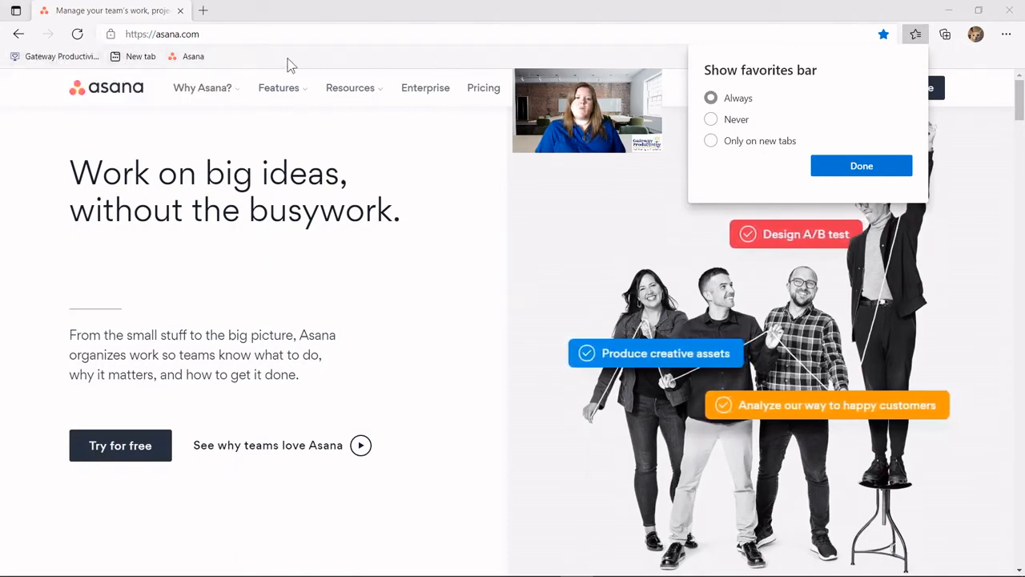
{"action": "mouse_move", "coordinate": [440, 63]}
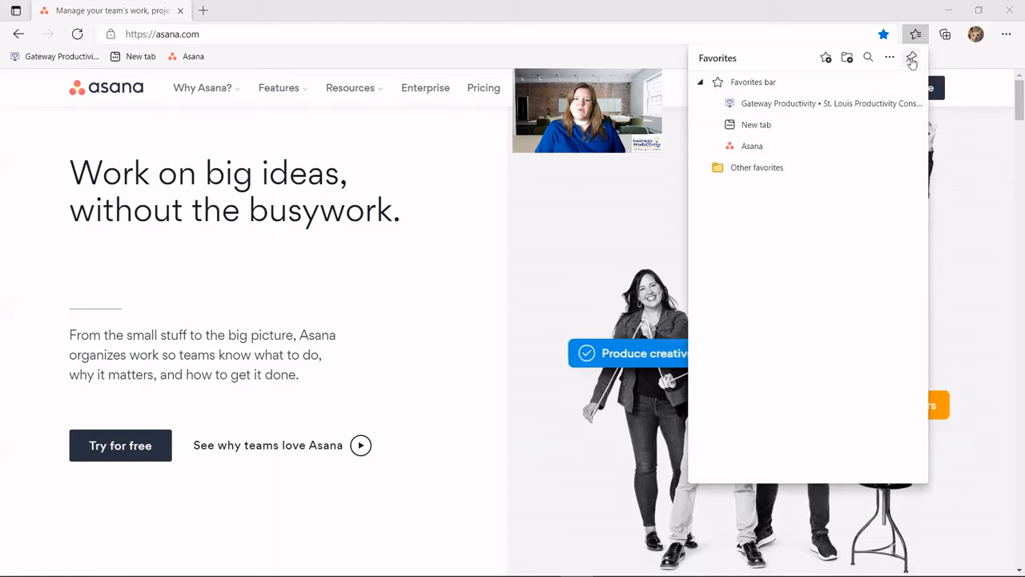
Pin the Favorites panel open beside the Asana page.
{"action": "left_click", "coordinate": [911, 58]}
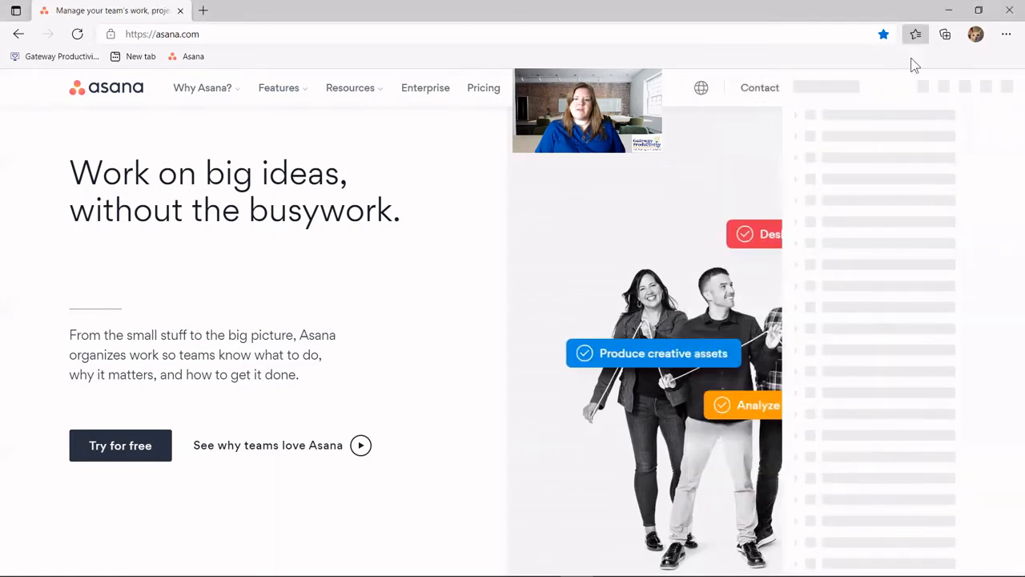
{"action": "left_click", "coordinate": [916, 33]}
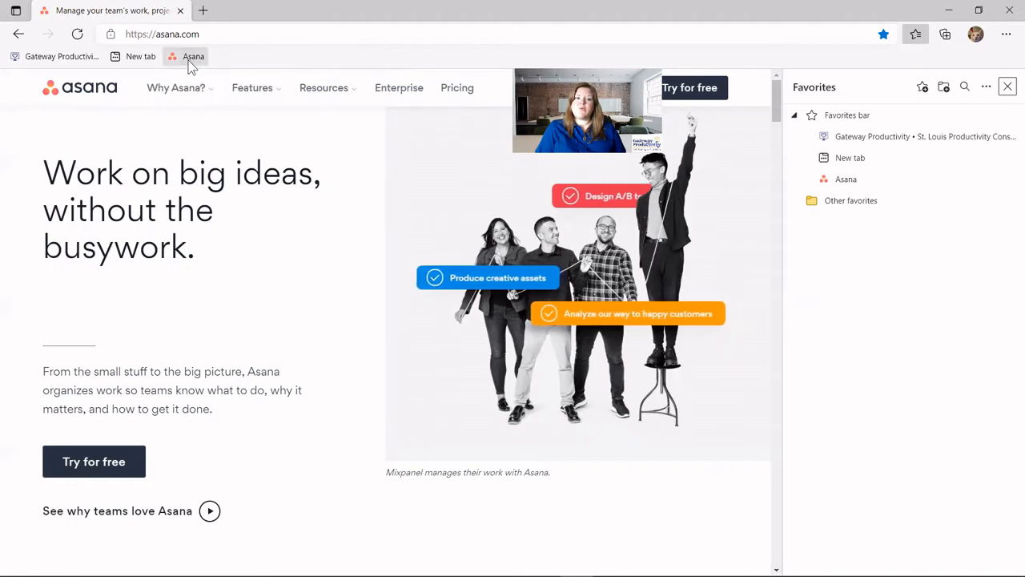
{"action": "right_click", "coordinate": [193, 56]}
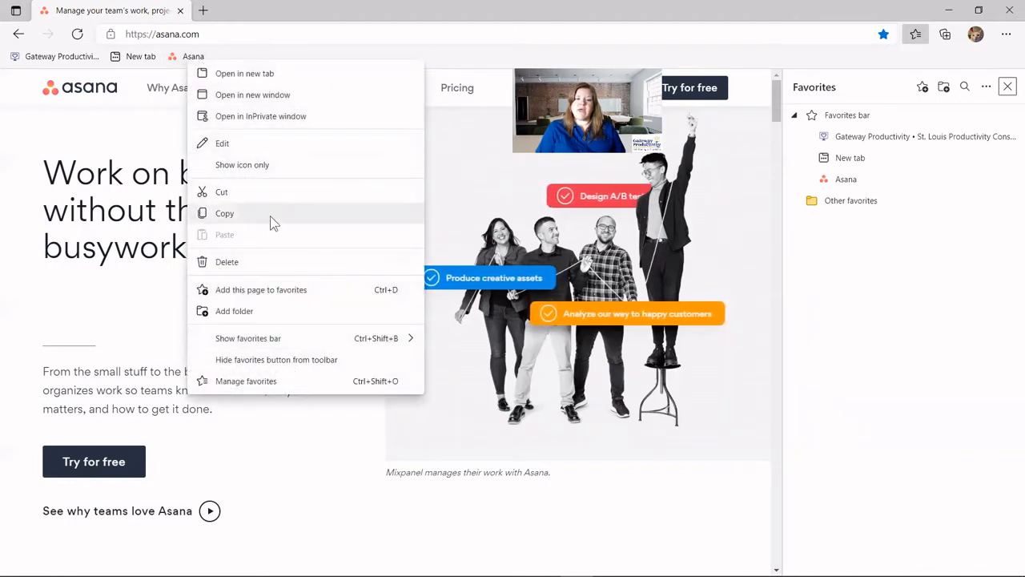
{"action": "mouse_move", "coordinate": [249, 273]}
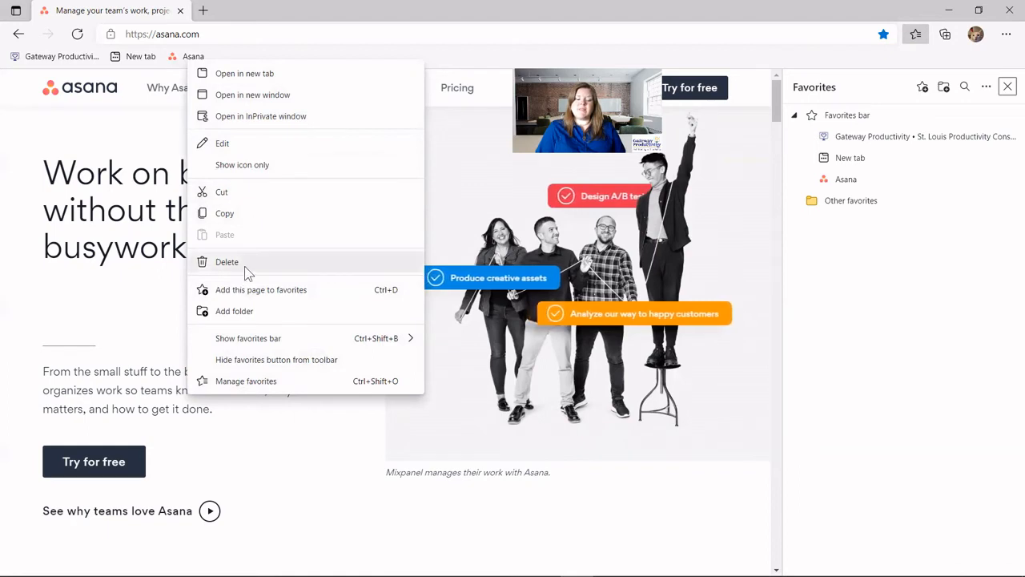
{"action": "mouse_move", "coordinate": [245, 149]}
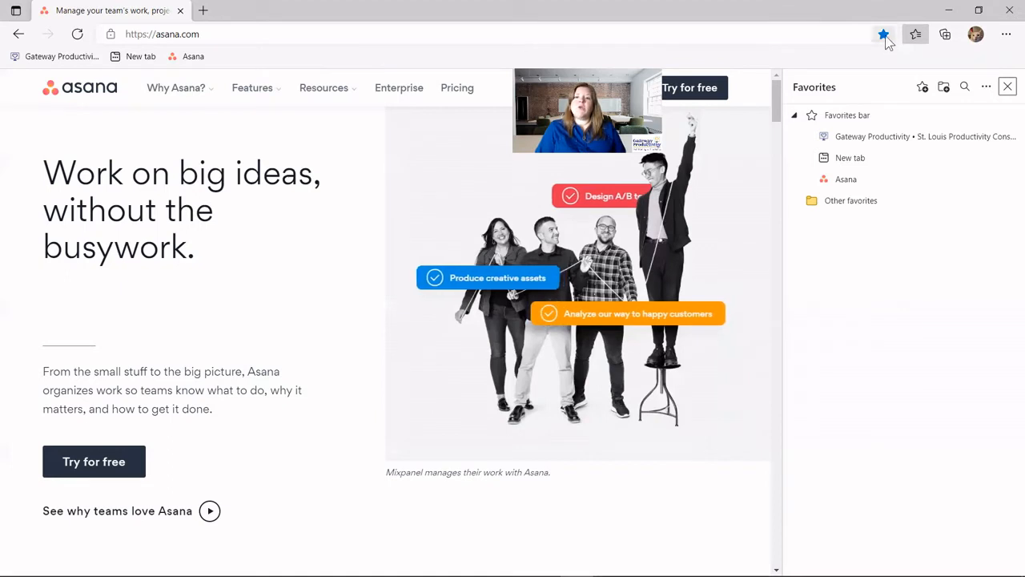
Check that the Asana favorite's folder is Favorites bar, without changes.
{"action": "left_click", "coordinate": [884, 35]}
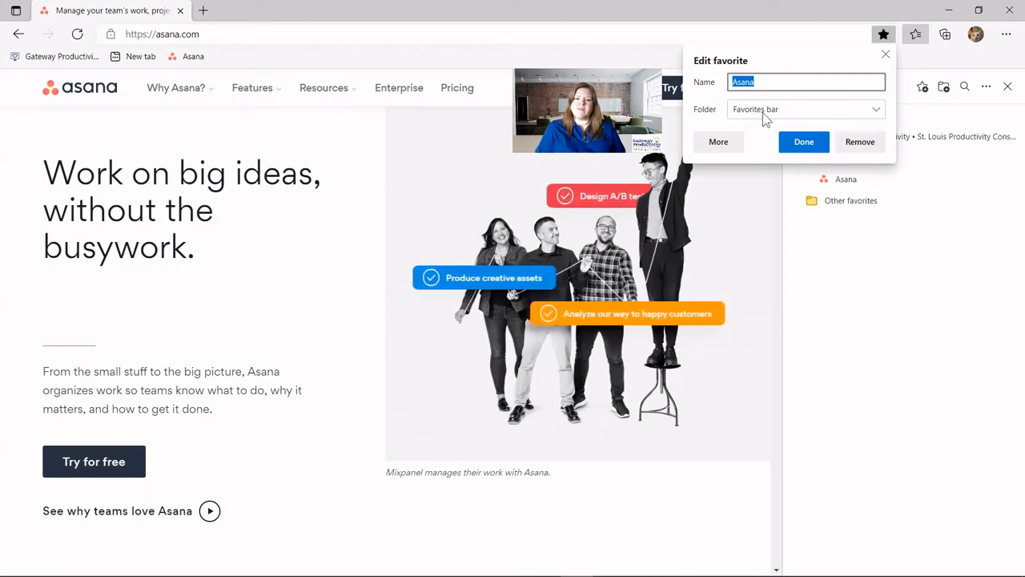
{"action": "left_click", "coordinate": [875, 109]}
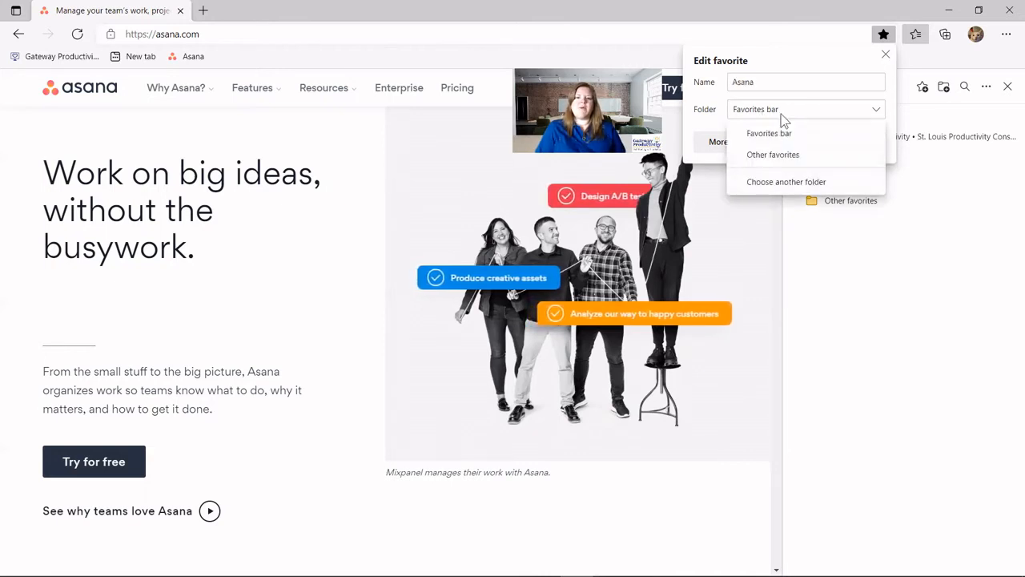
{"action": "mouse_move", "coordinate": [713, 105]}
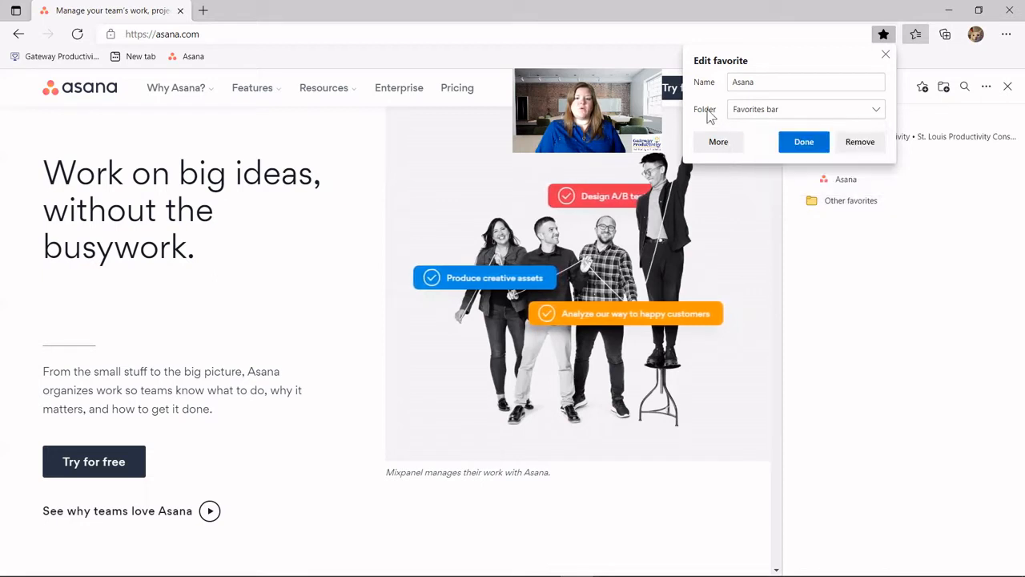
{"action": "left_click", "coordinate": [718, 142]}
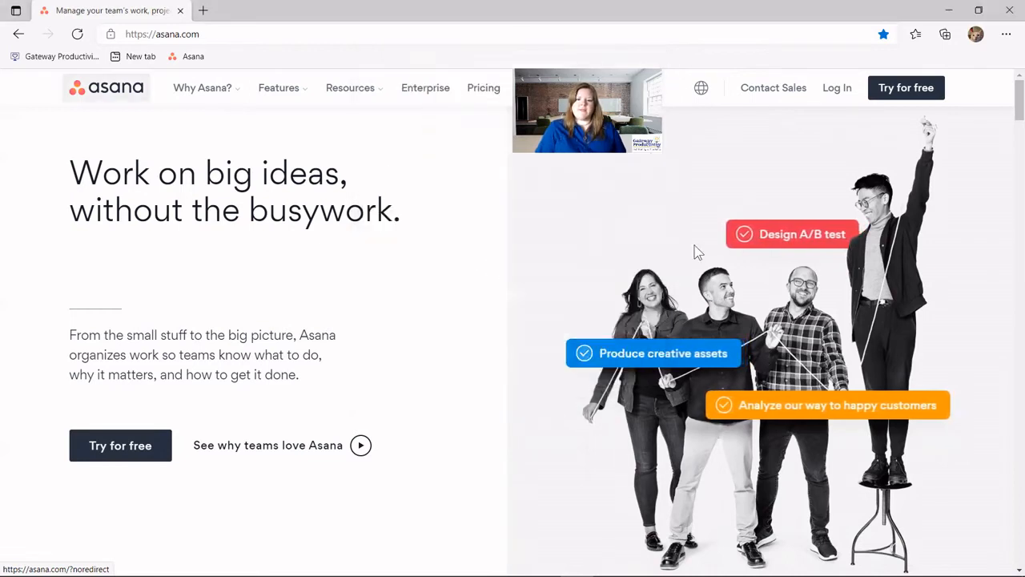
Reopen the Favorites flyout and its More options menu.
{"action": "left_click", "coordinate": [916, 33]}
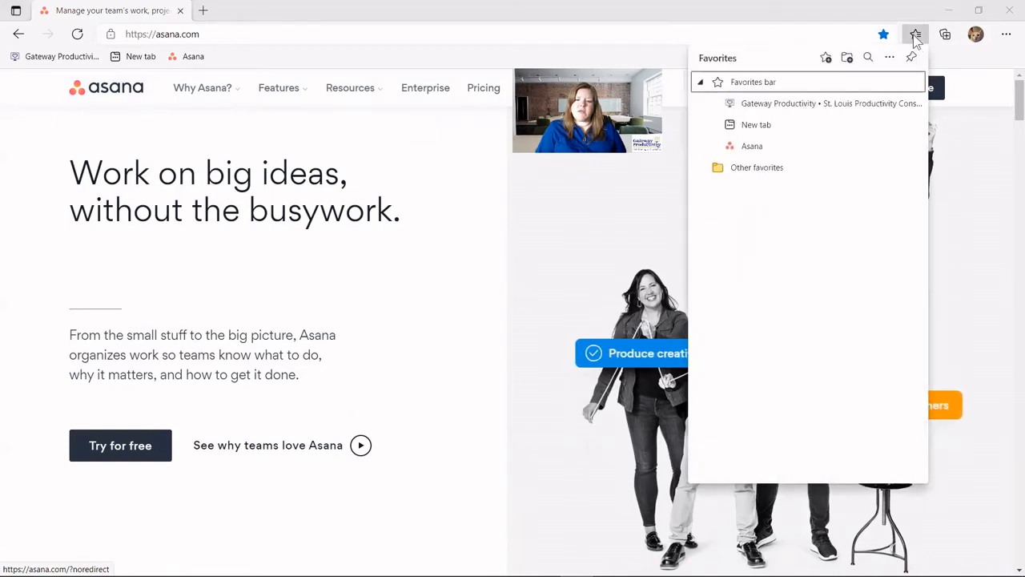
{"action": "left_click", "coordinate": [890, 57]}
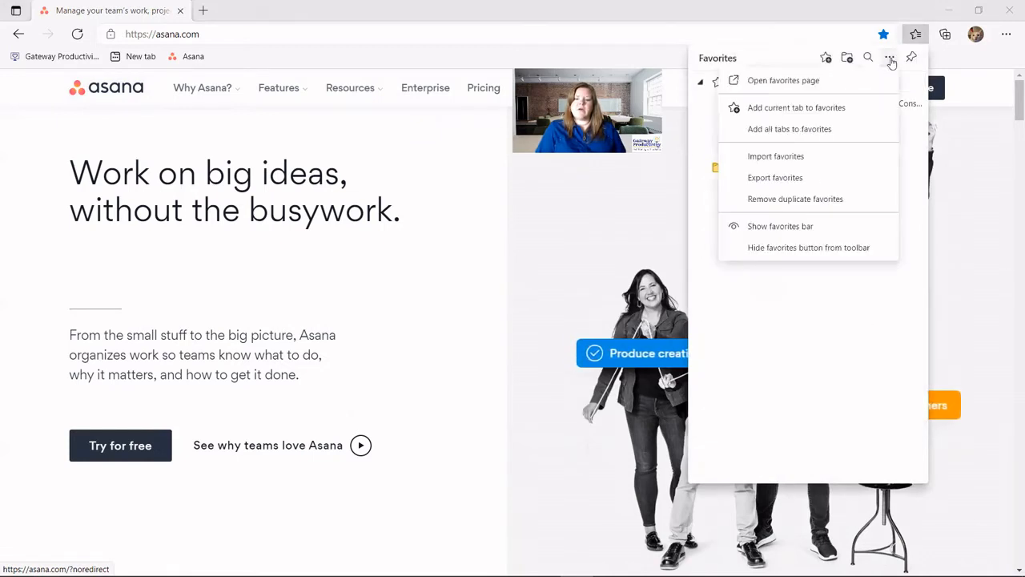
{"action": "left_click", "coordinate": [783, 80]}
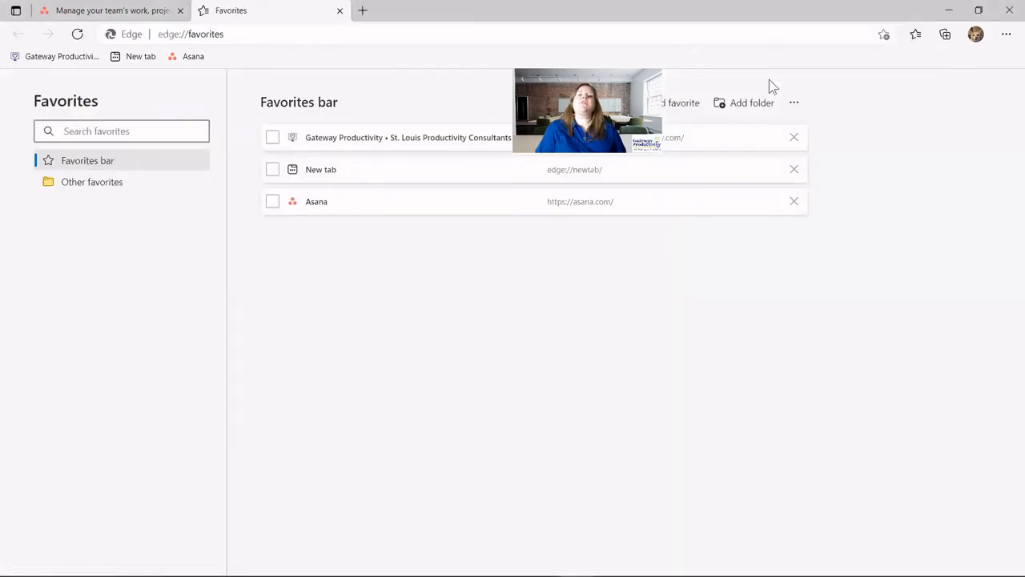
{"action": "mouse_move", "coordinate": [956, 118]}
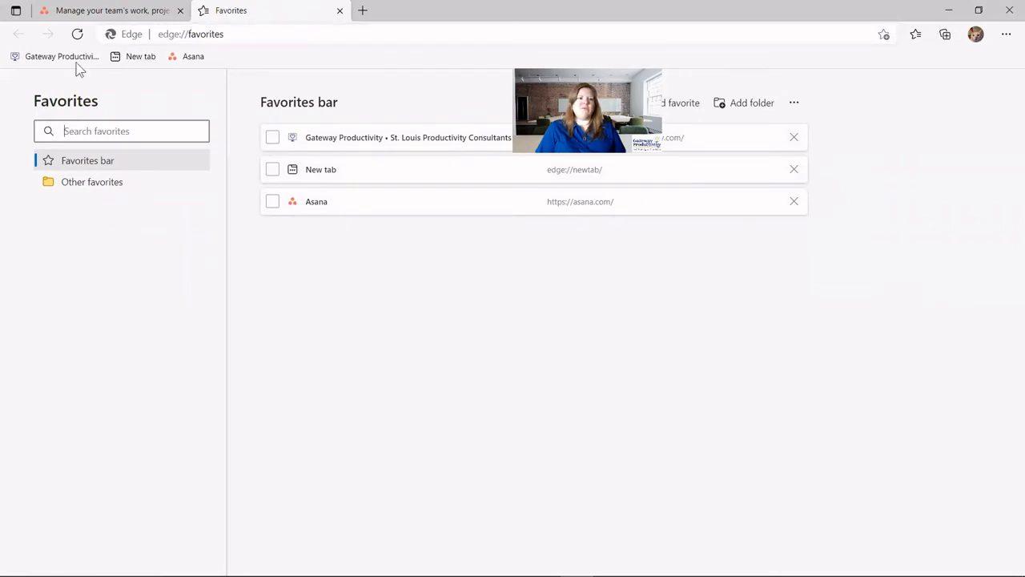
{"action": "mouse_move", "coordinate": [268, 55]}
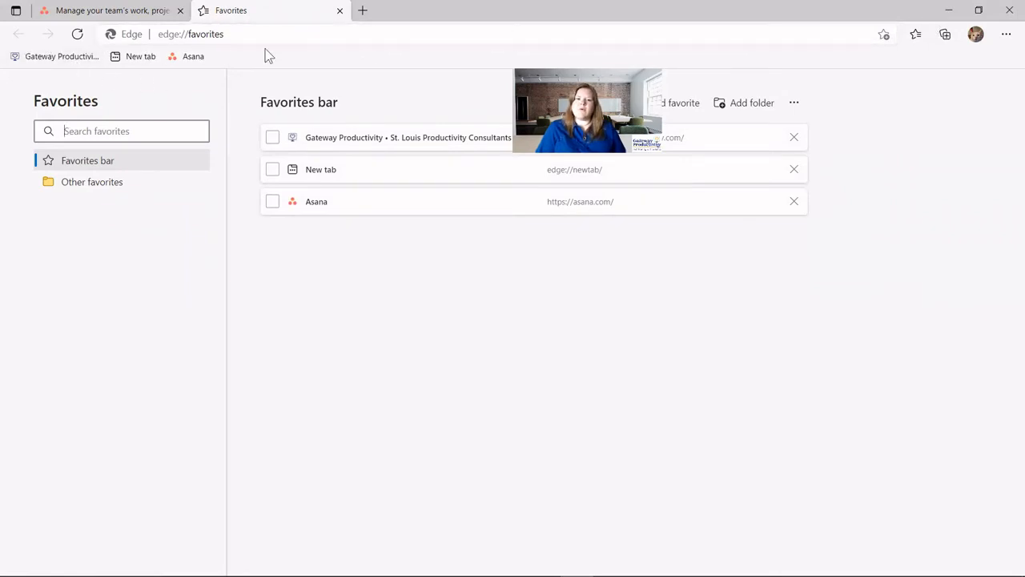
{"action": "mouse_move", "coordinate": [388, 311]}
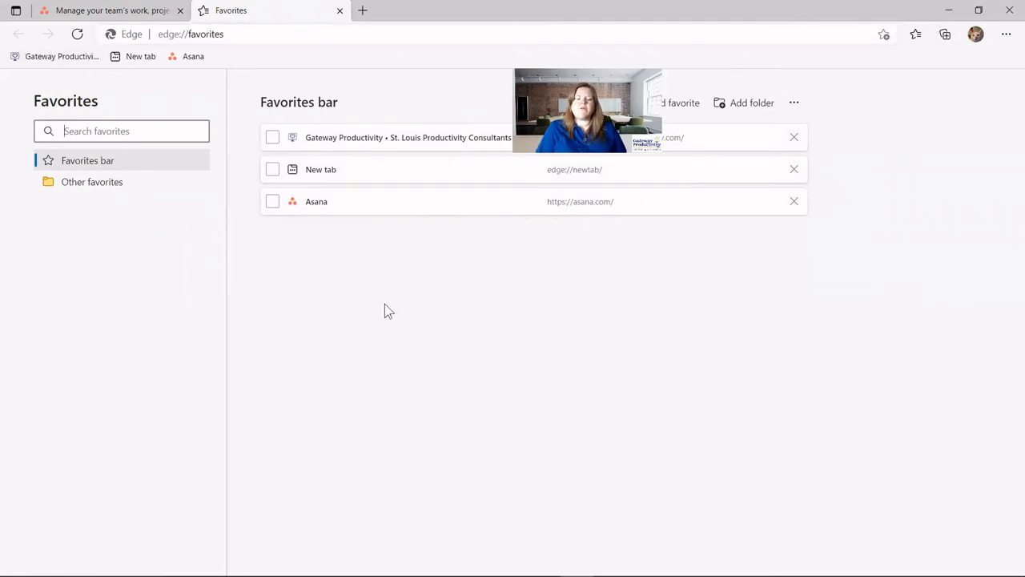
{"action": "mouse_move", "coordinate": [370, 258]}
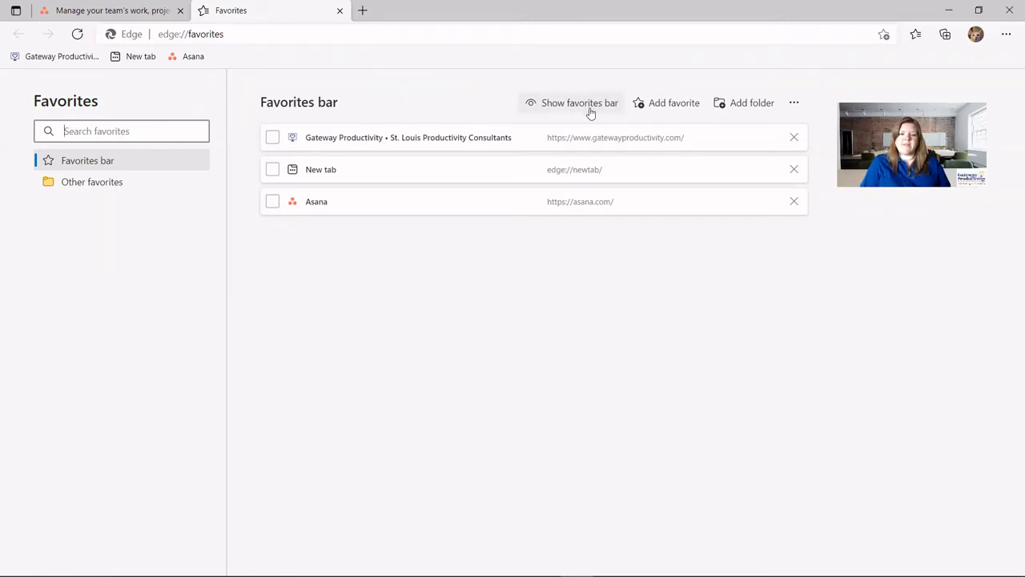
{"action": "mouse_move", "coordinate": [673, 102]}
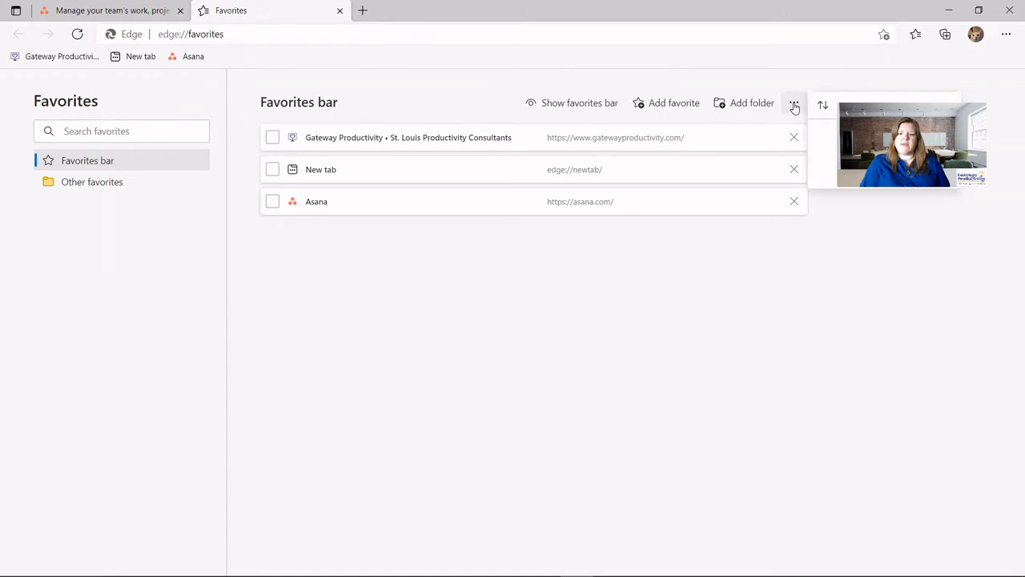
{"action": "left_click", "coordinate": [794, 102]}
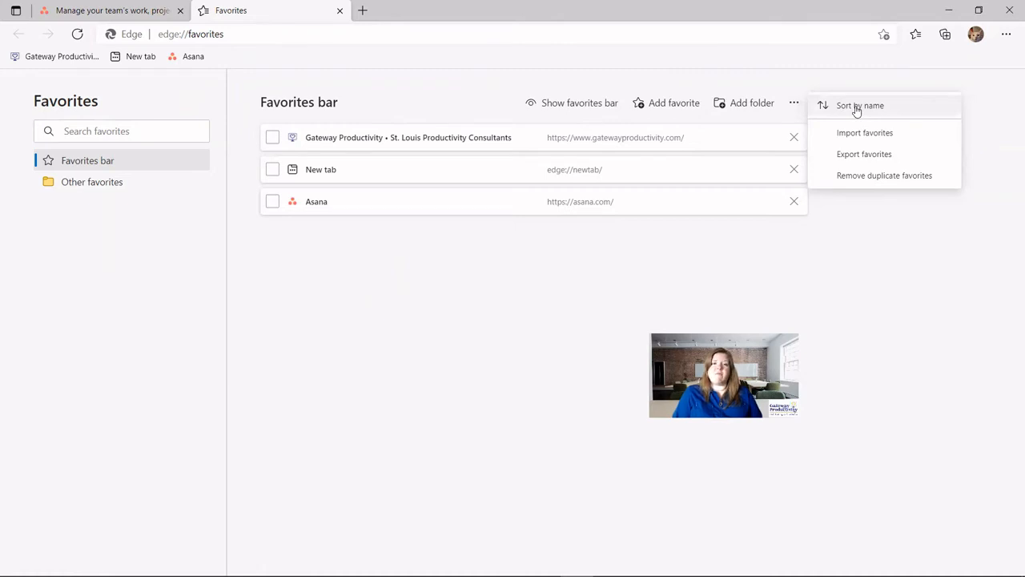
{"action": "mouse_move", "coordinate": [900, 106]}
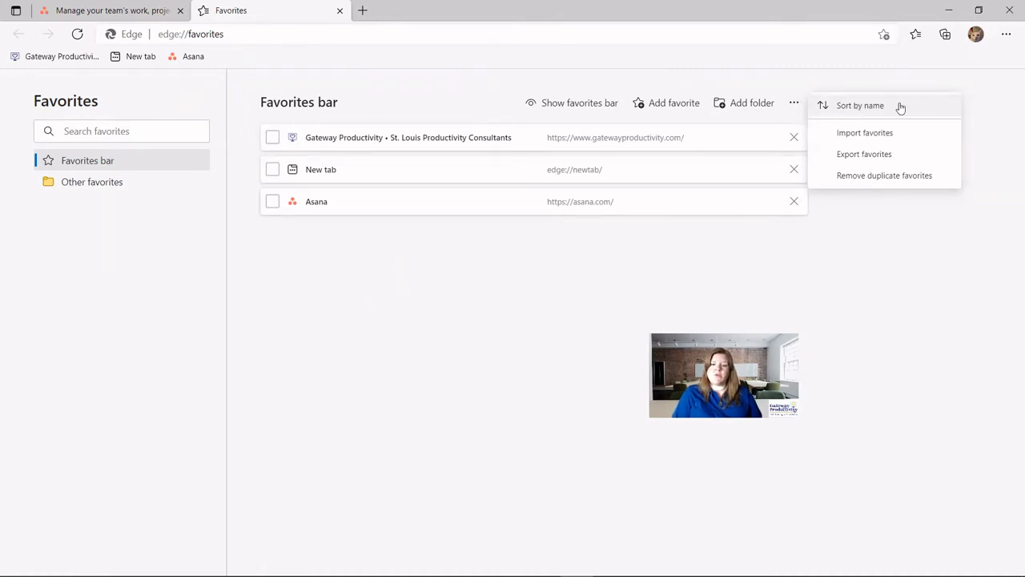
{"action": "mouse_move", "coordinate": [881, 133]}
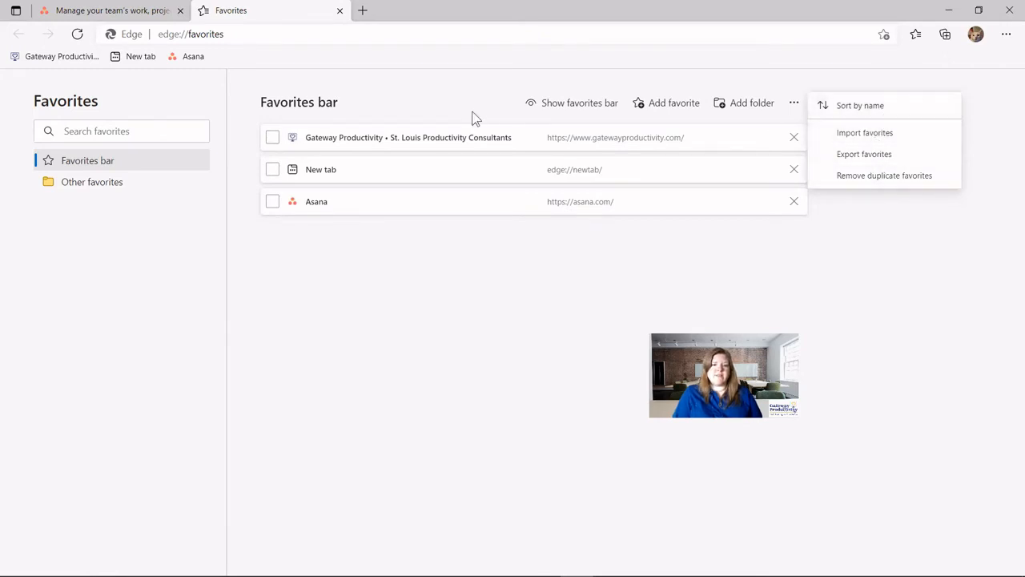
{"action": "left_click", "coordinate": [449, 88]}
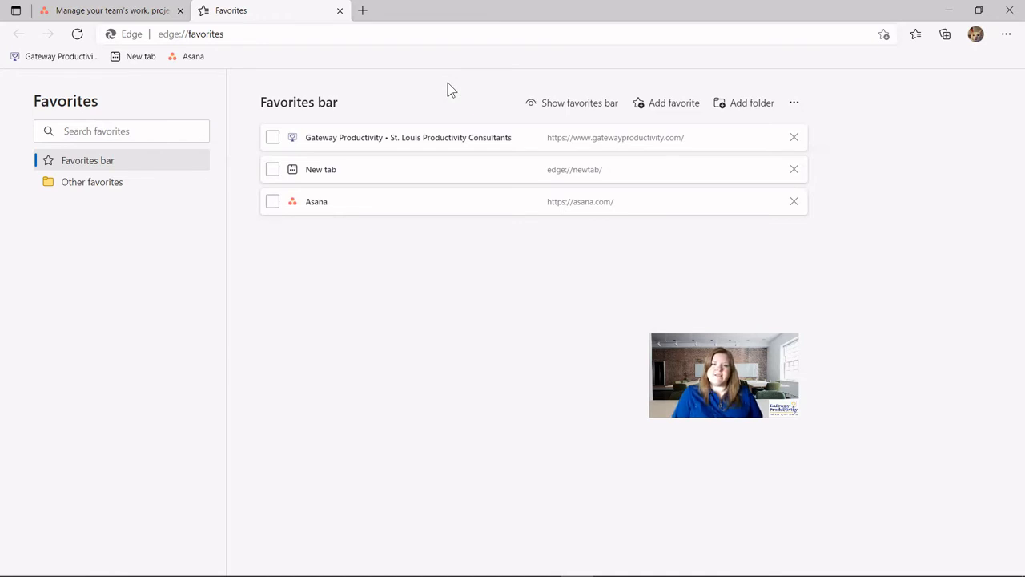
{"action": "mouse_move", "coordinate": [461, 102]}
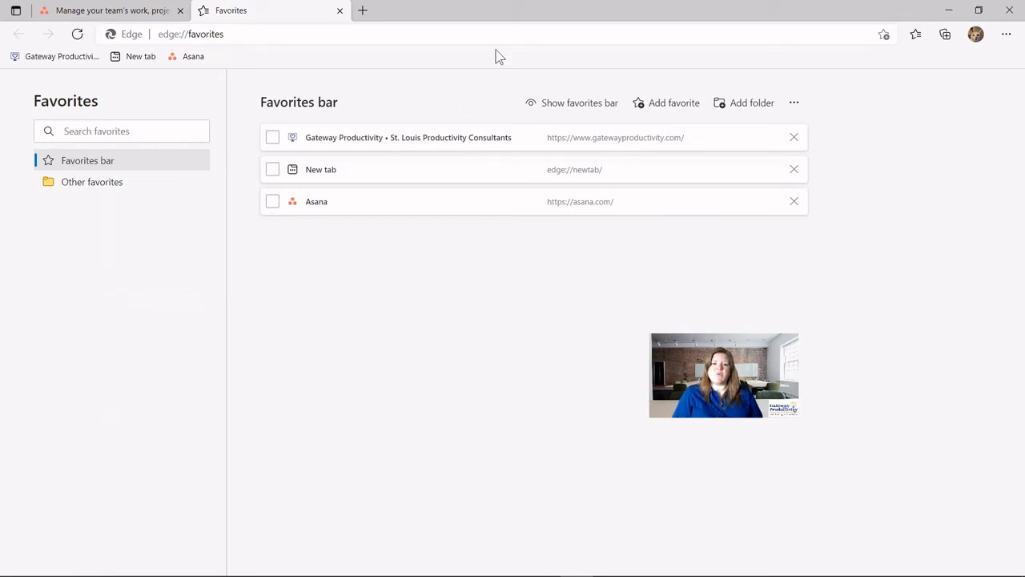
{"action": "mouse_move", "coordinate": [899, 112]}
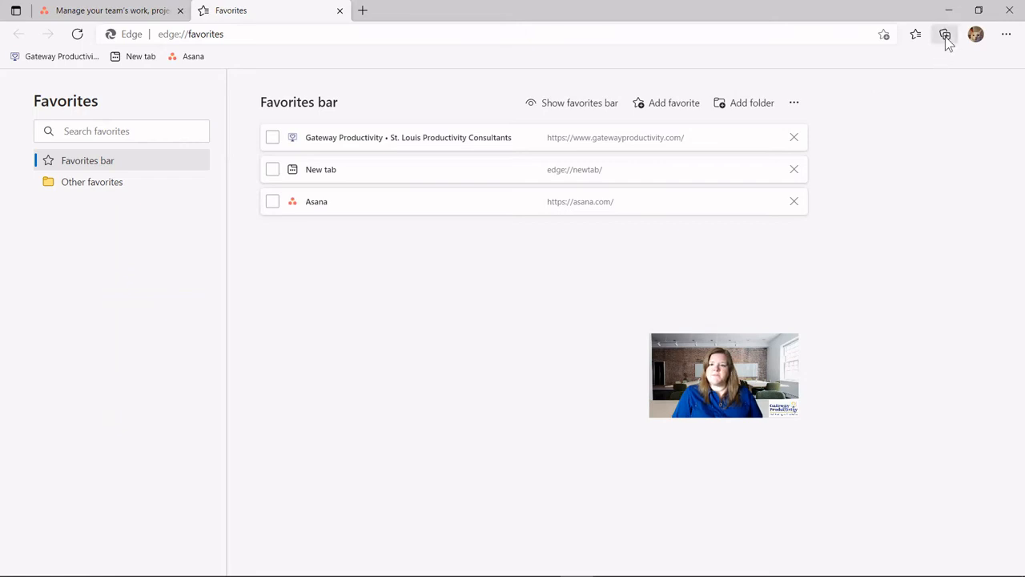
{"action": "mouse_move", "coordinate": [946, 34]}
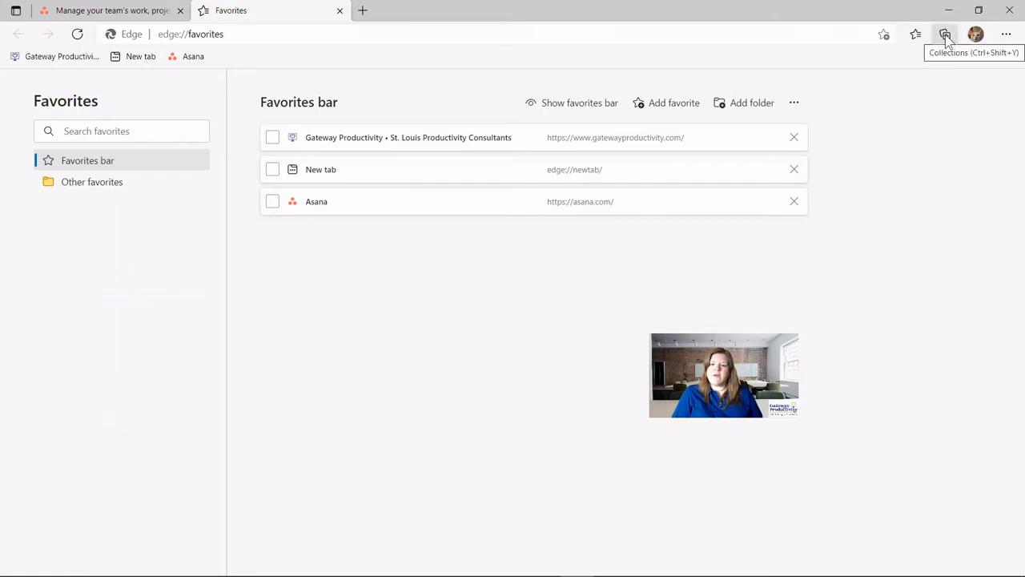
Start a New collection from the Collections button.
{"action": "left_click", "coordinate": [946, 34]}
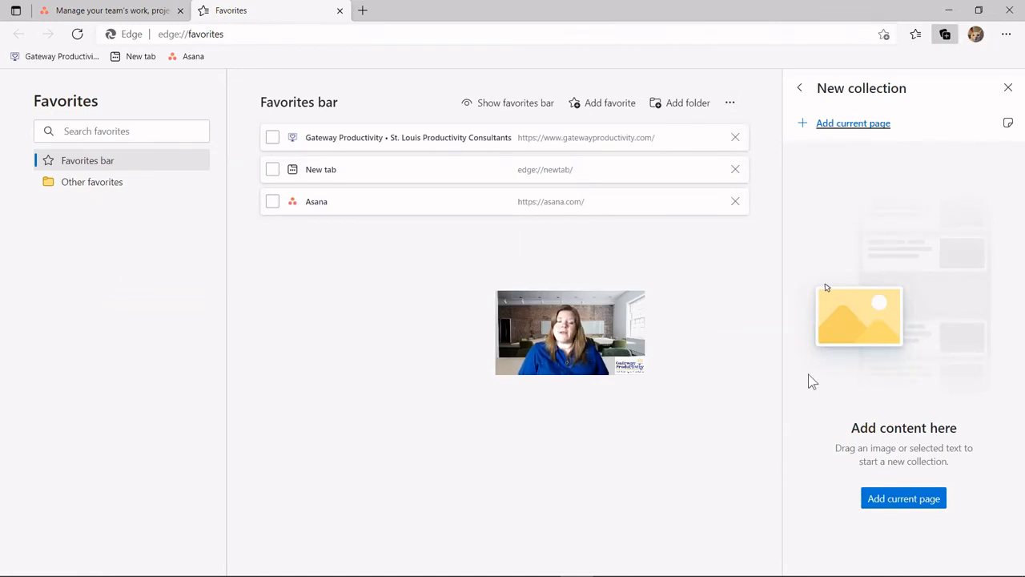
{"action": "mouse_move", "coordinate": [819, 327]}
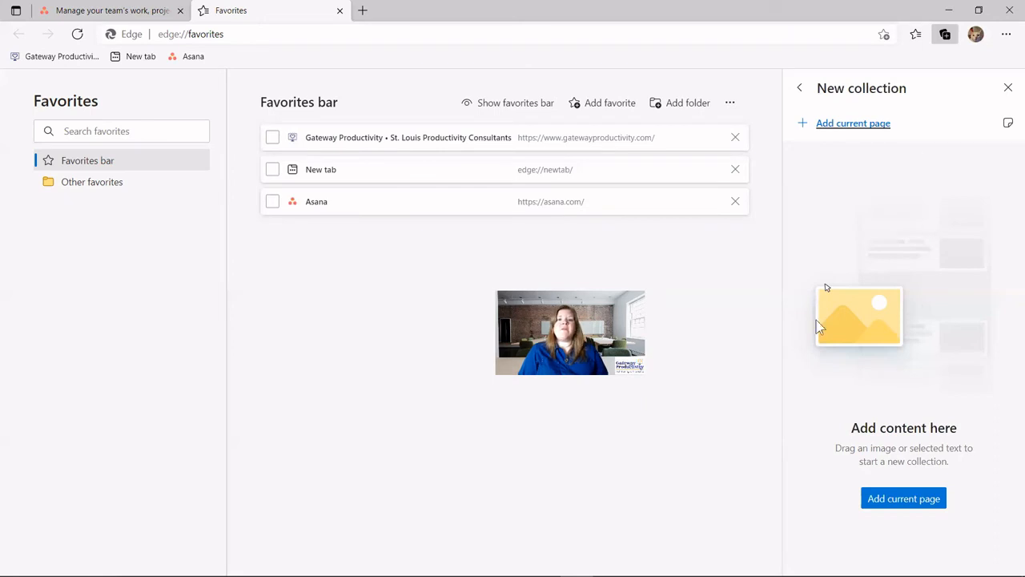
{"action": "mouse_move", "coordinate": [857, 201]}
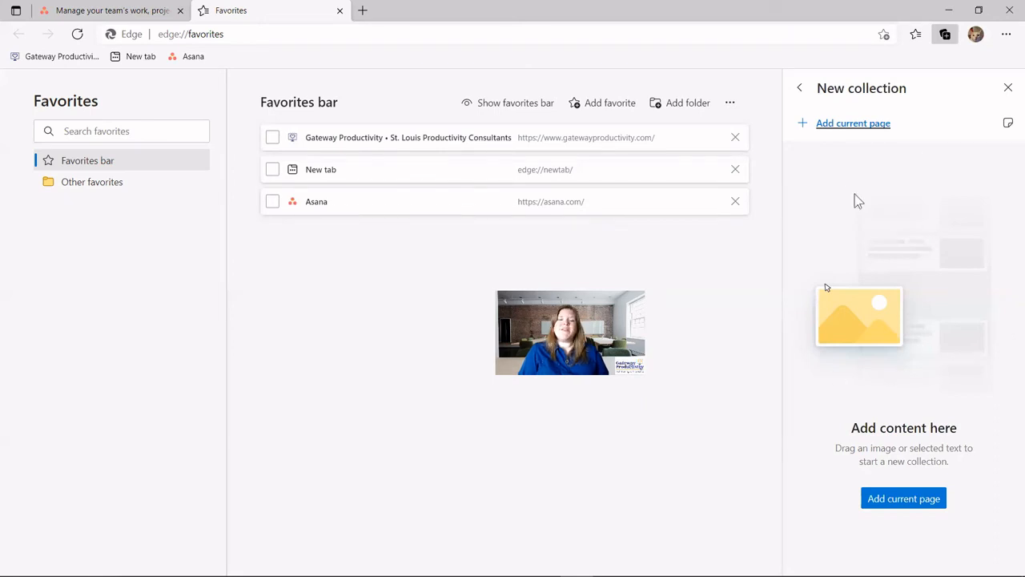
{"action": "mouse_move", "coordinate": [868, 167]}
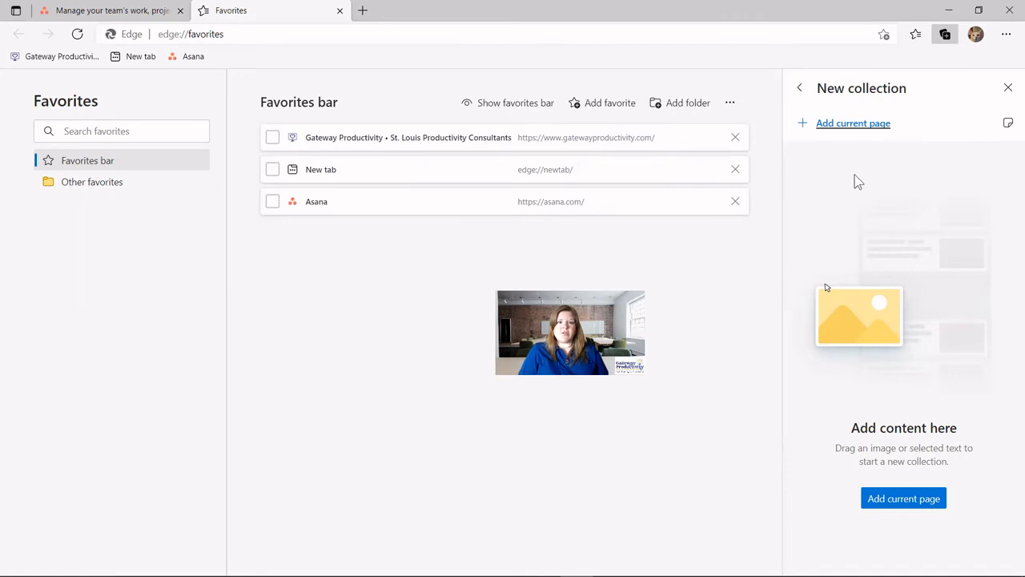
{"action": "mouse_move", "coordinate": [873, 176]}
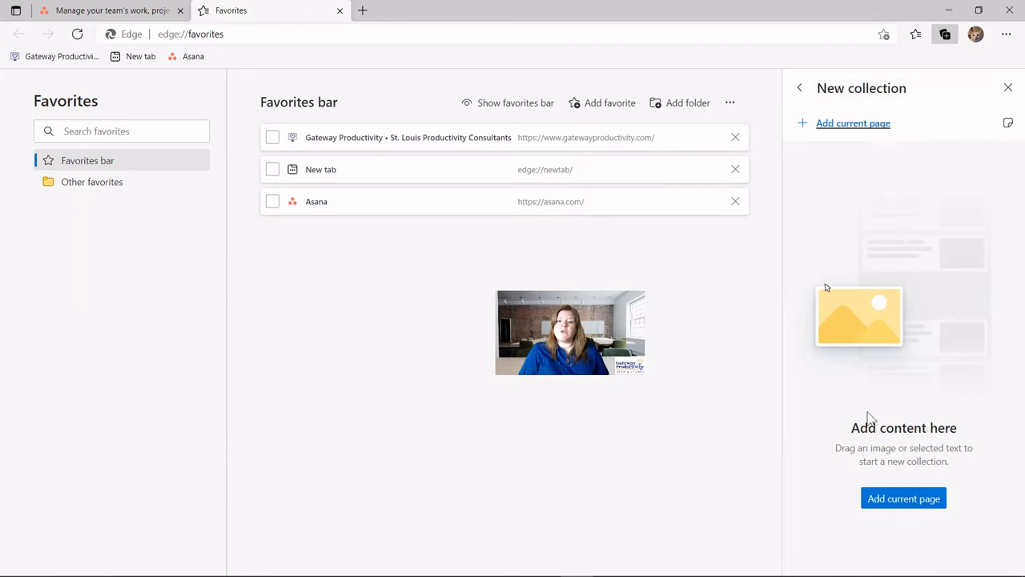
{"action": "mouse_move", "coordinate": [959, 44]}
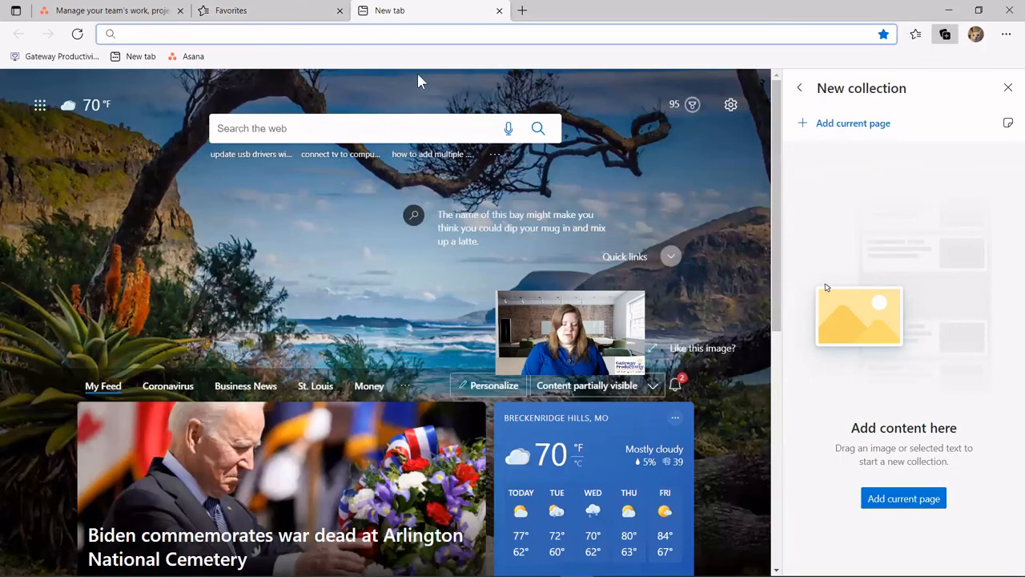
Load slack.com and add it as the collection's first item.
{"action": "type", "text": "slack.com"}
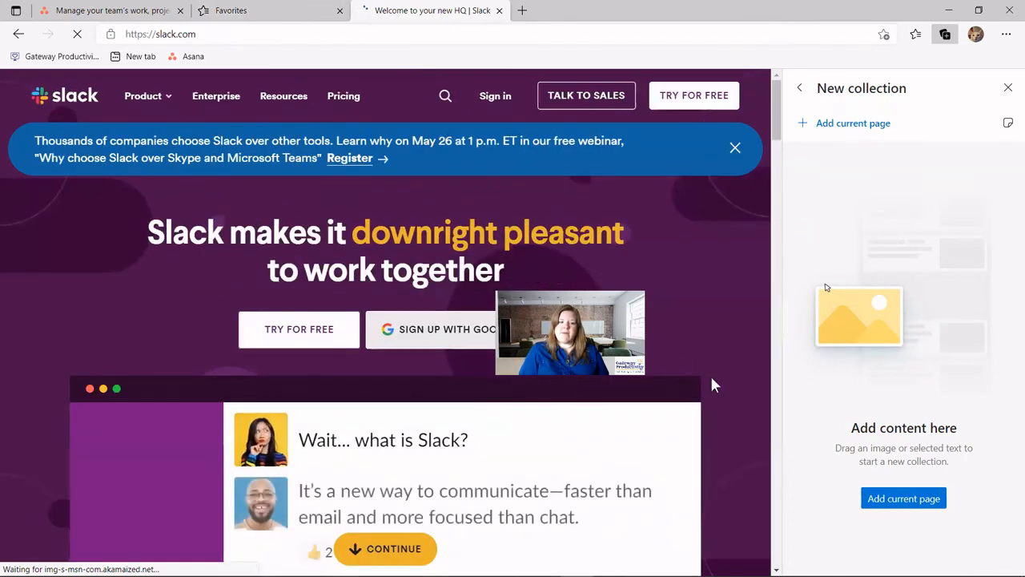
{"action": "mouse_move", "coordinate": [853, 122]}
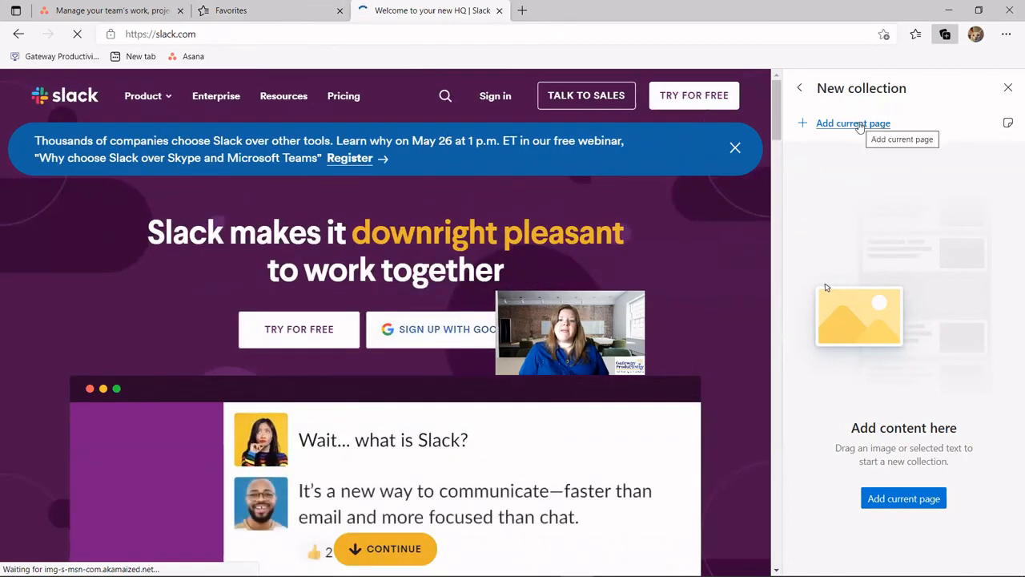
{"action": "left_click", "coordinate": [904, 498]}
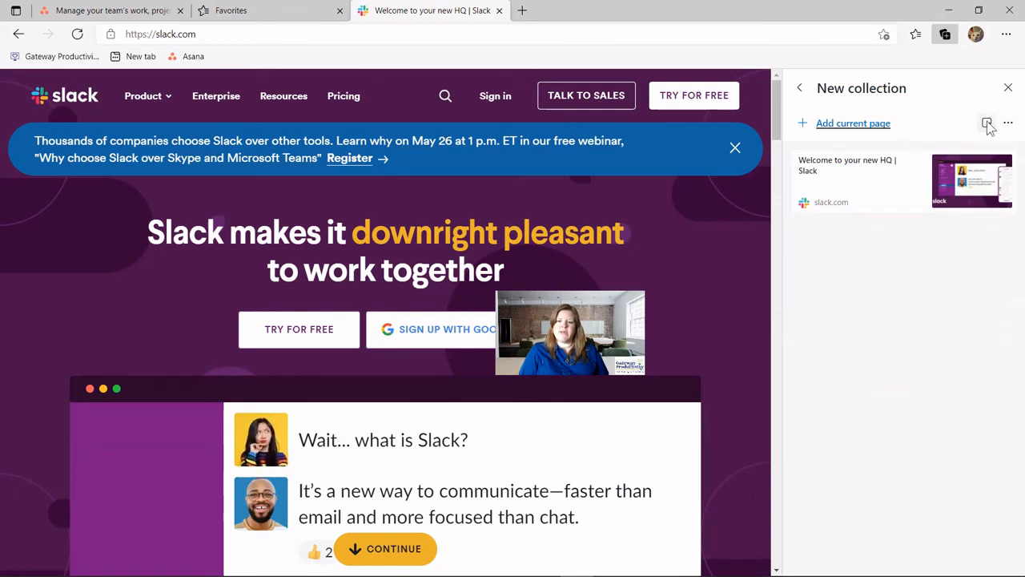
{"action": "left_click", "coordinate": [987, 122]}
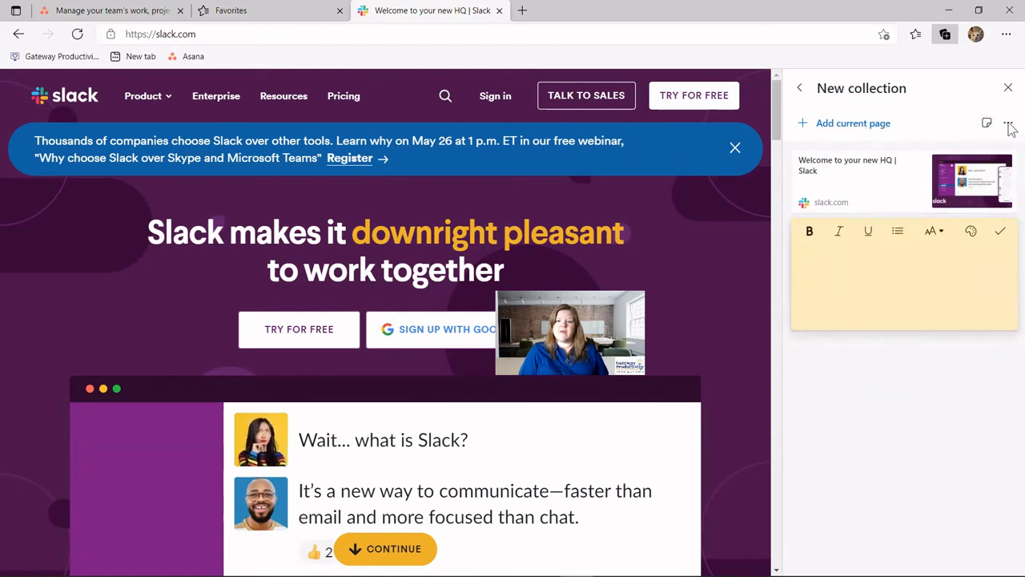
{"action": "left_click", "coordinate": [1008, 123]}
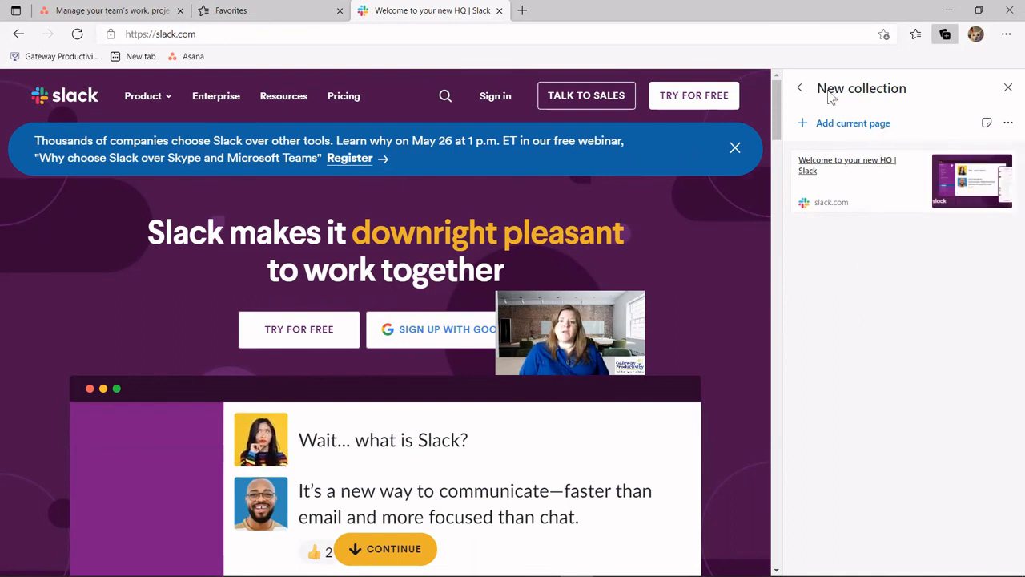
Change the collection title from 'New collection' to 'Test'.
{"action": "left_click", "coordinate": [861, 88]}
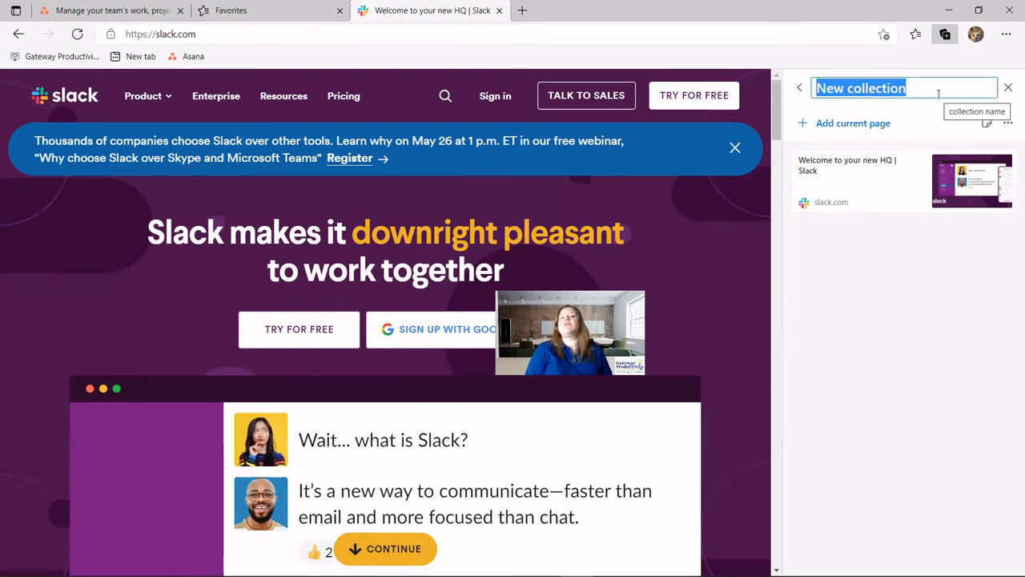
{"action": "type", "text": "Test"}
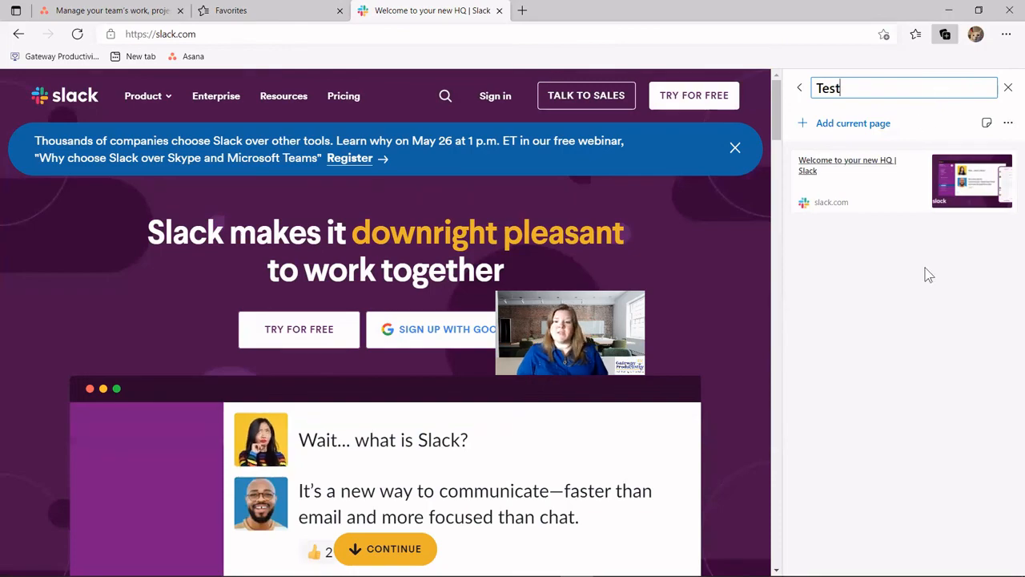